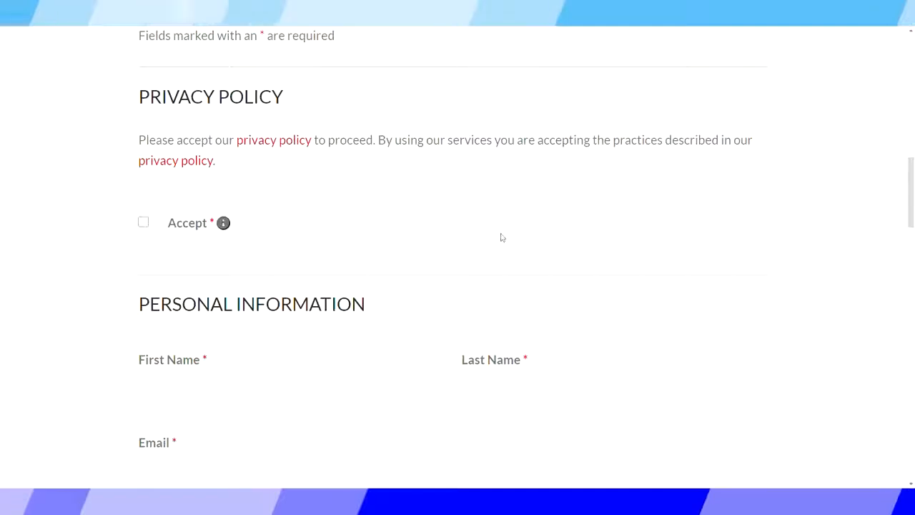
- Tick Accept under Privacy Policy, then scroll down toward the per-page earning calculator
left_click(143, 222)
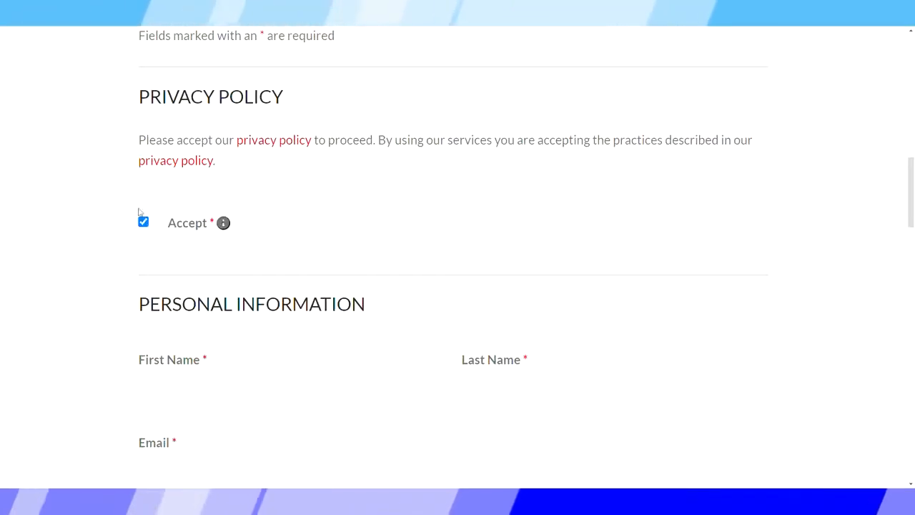
scroll("down", 3)
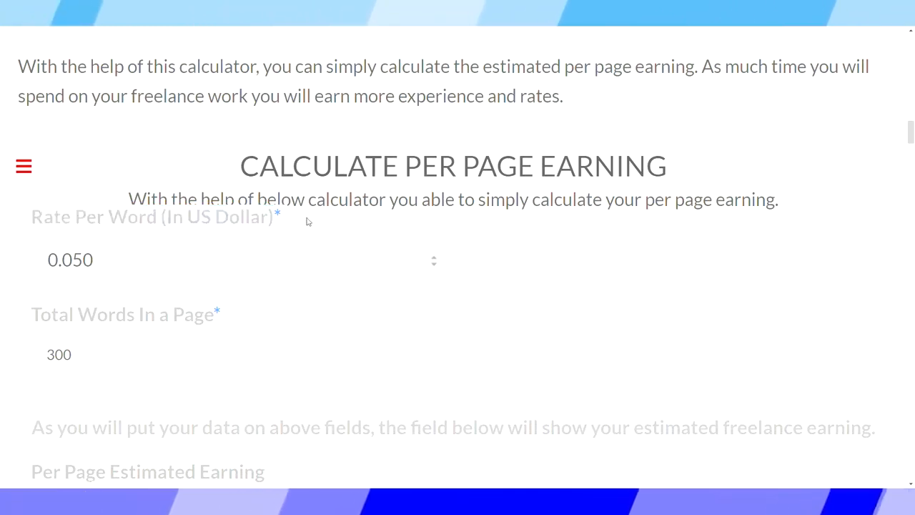
mouse_move(37, 223)
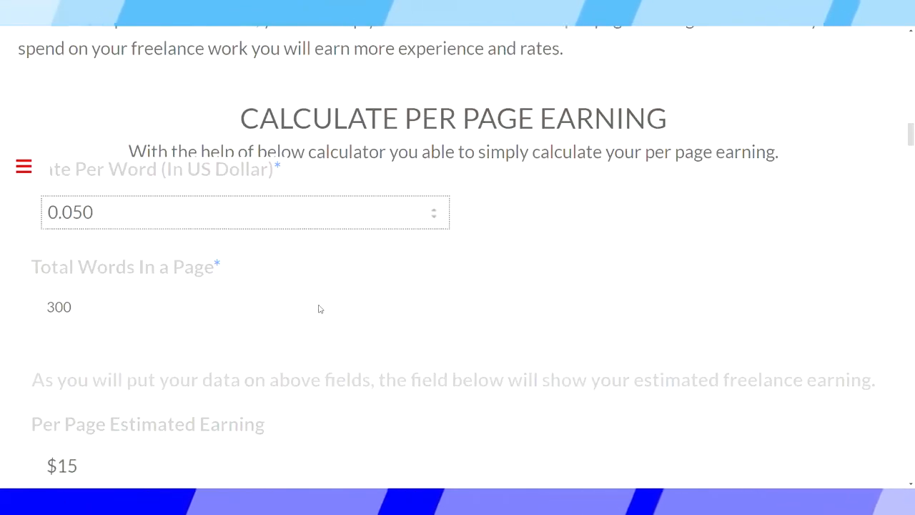
- Select the Rate Per Word value in the per-page calculator for the 300-word, $15 estimate
double_click(125, 266)
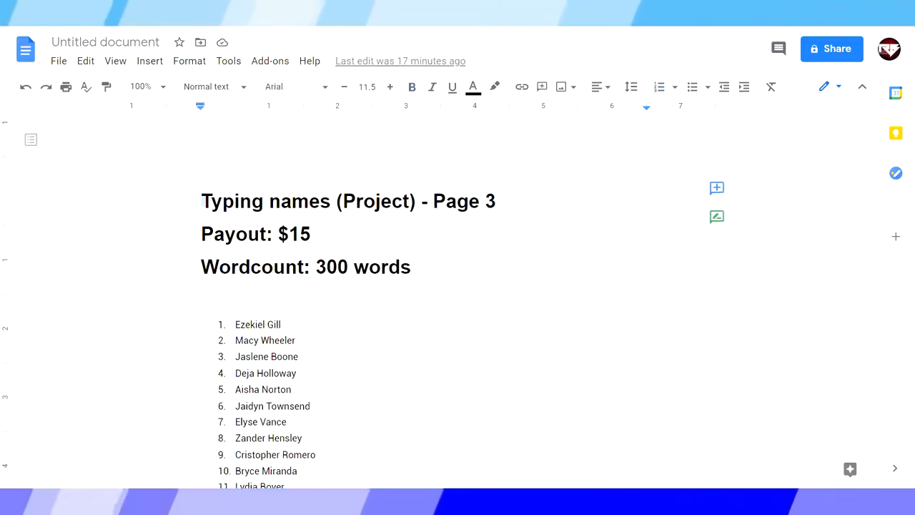
- Scroll the Typing names document and close the gap between Payout: $15 and Wordcount: 300
scroll("down", 3)
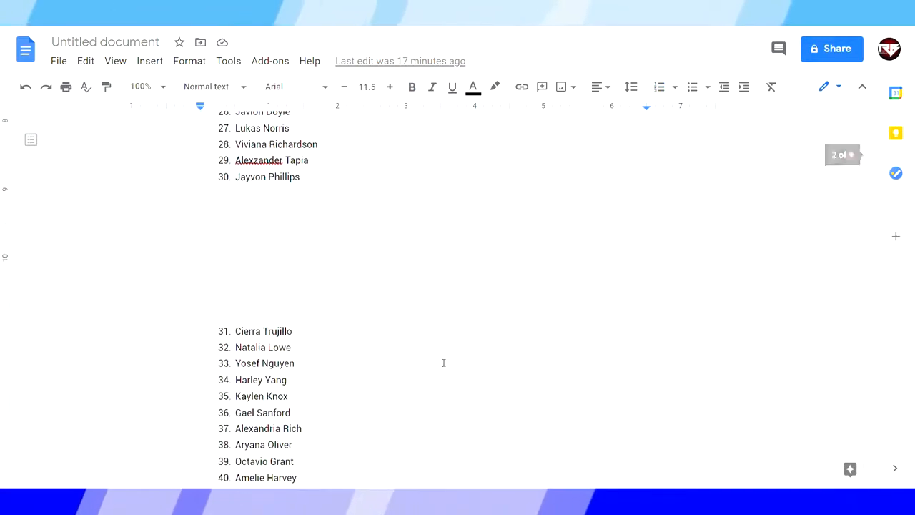
scroll("down", 3)
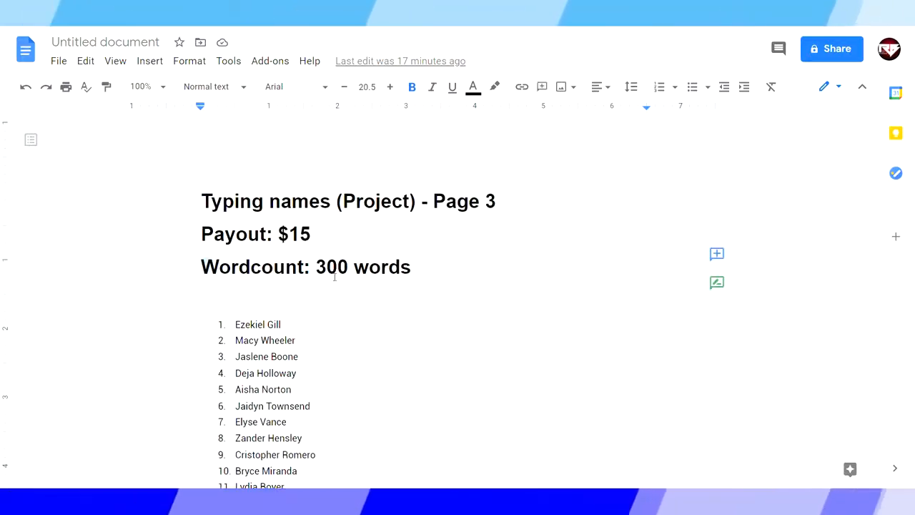
scroll("down", 3)
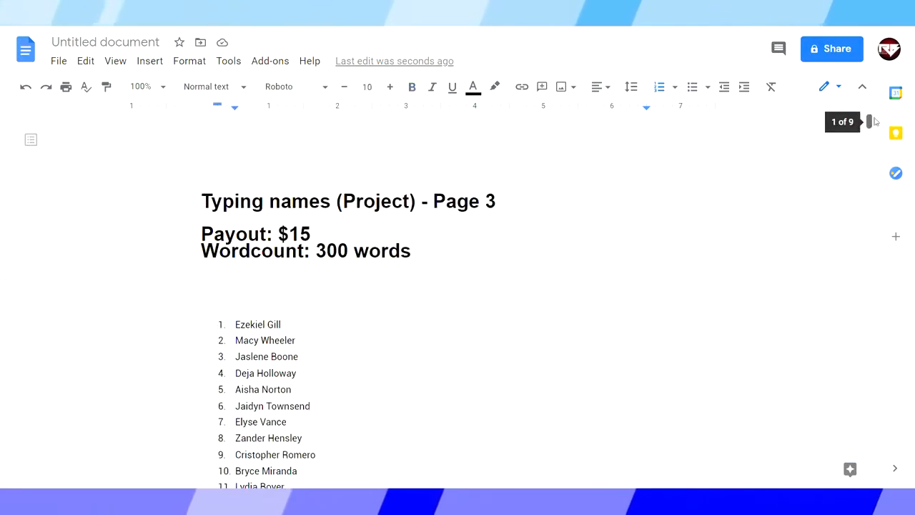
left_click(311, 234)
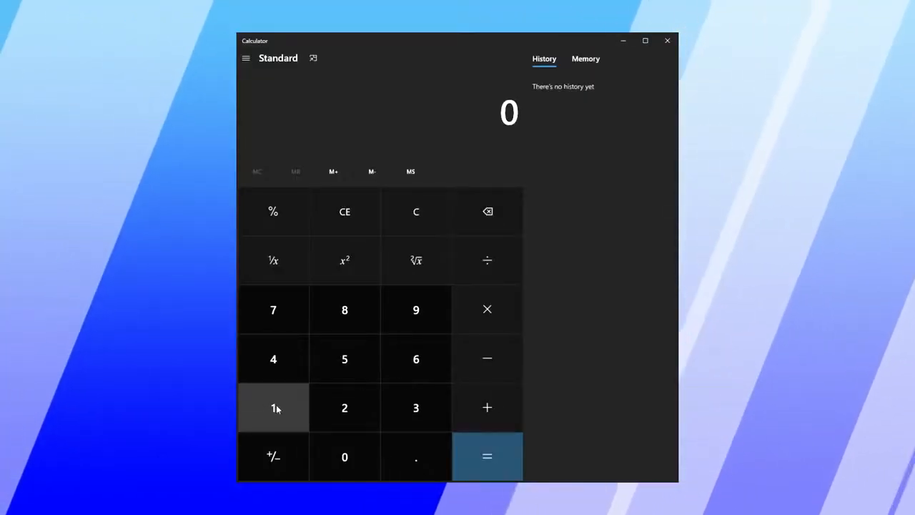
mouse_move(344, 407)
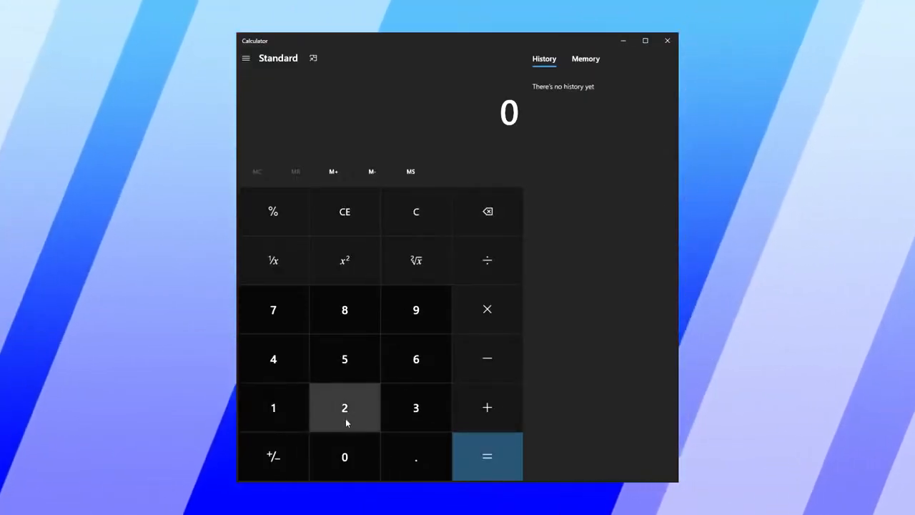
- Enter 20 × 15 on the calculator keypad and press = to get 300
left_click(487, 456)
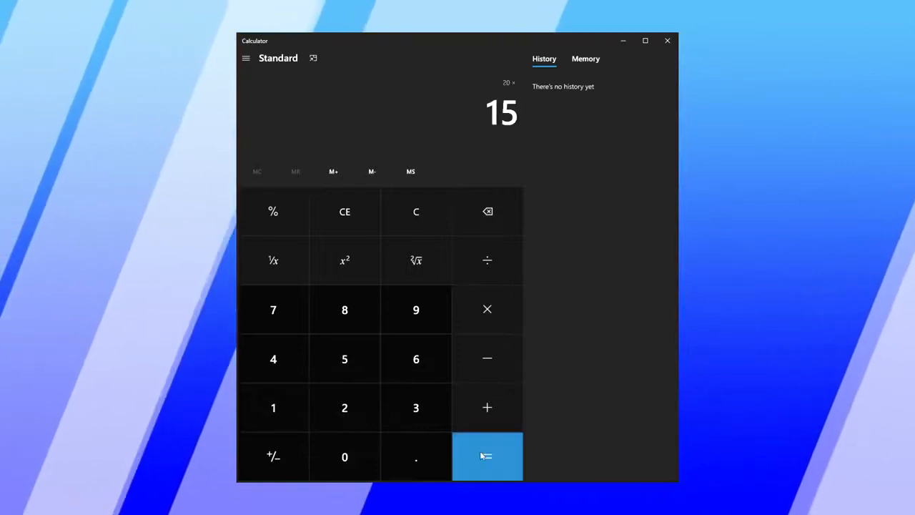
left_click(487, 456)
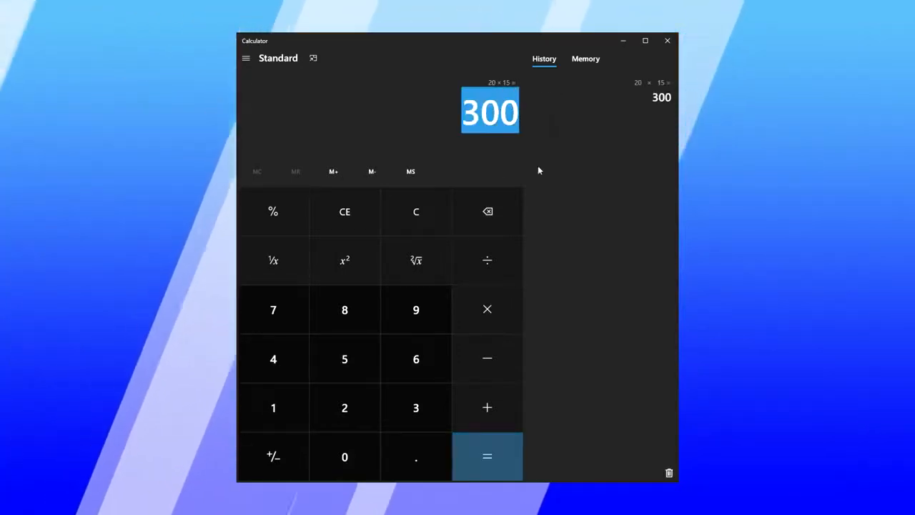
mouse_move(531, 342)
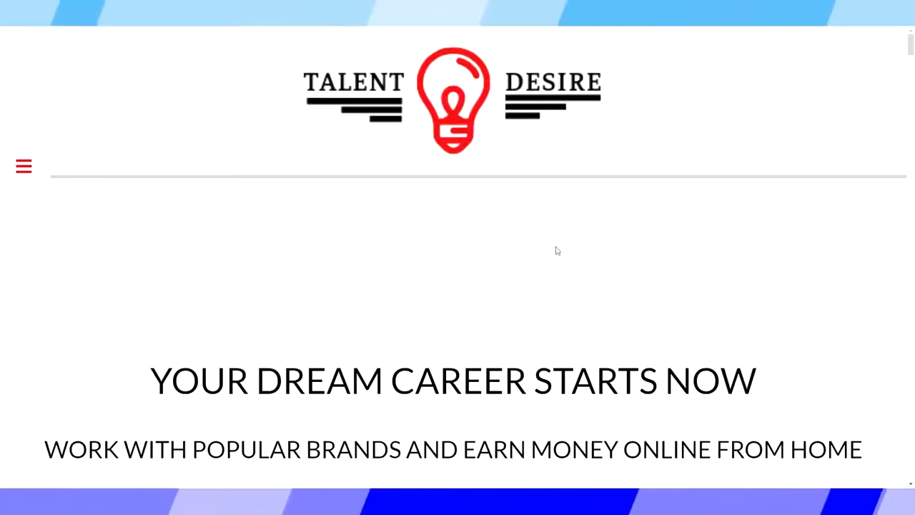
mouse_move(446, 105)
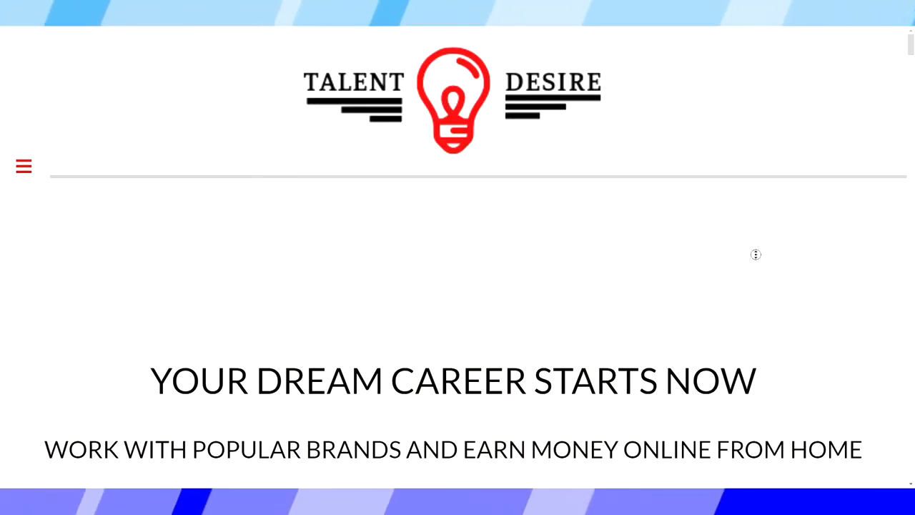
- Scroll the Talent Desire home page past Get Started to the worldwide popular jobs
scroll("down", 3)
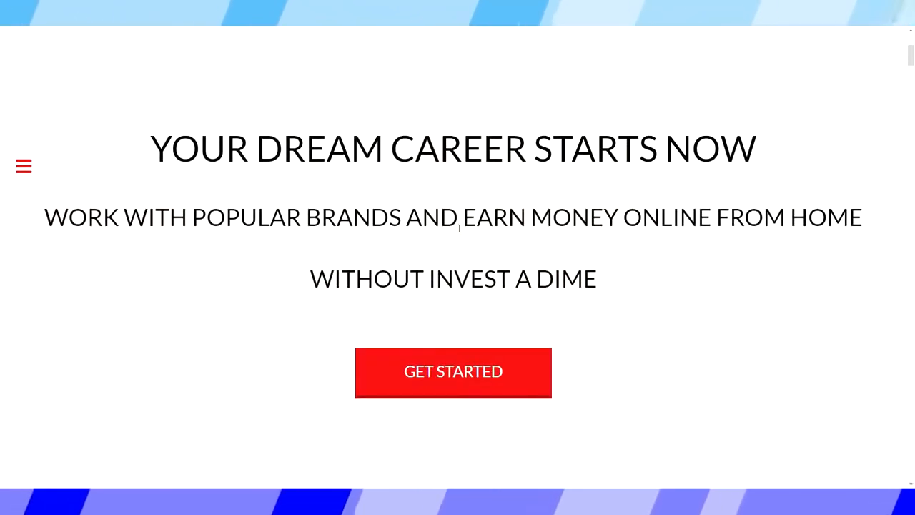
left_click_drag(462, 217, 596, 278)
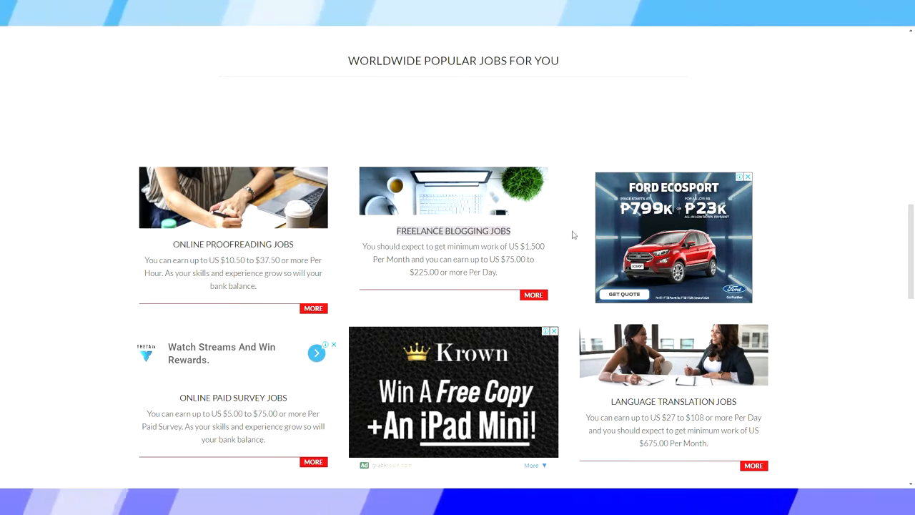
- Scroll the job cards, select the Online Typing Jobs heading and open its page
scroll("down", 3)
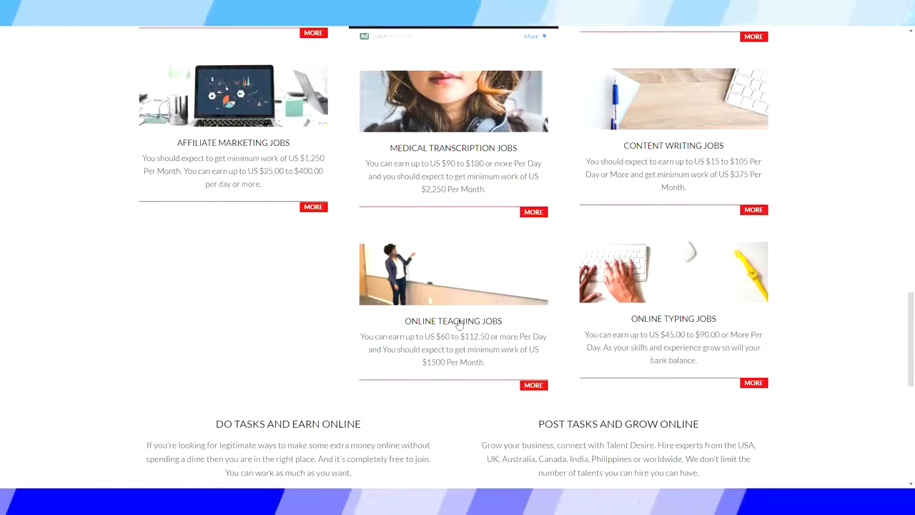
mouse_move(627, 323)
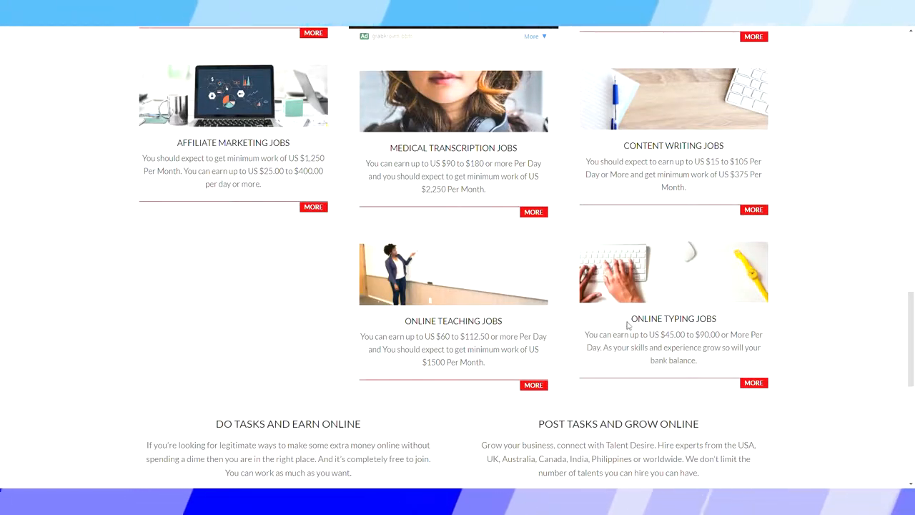
scroll("up", 3)
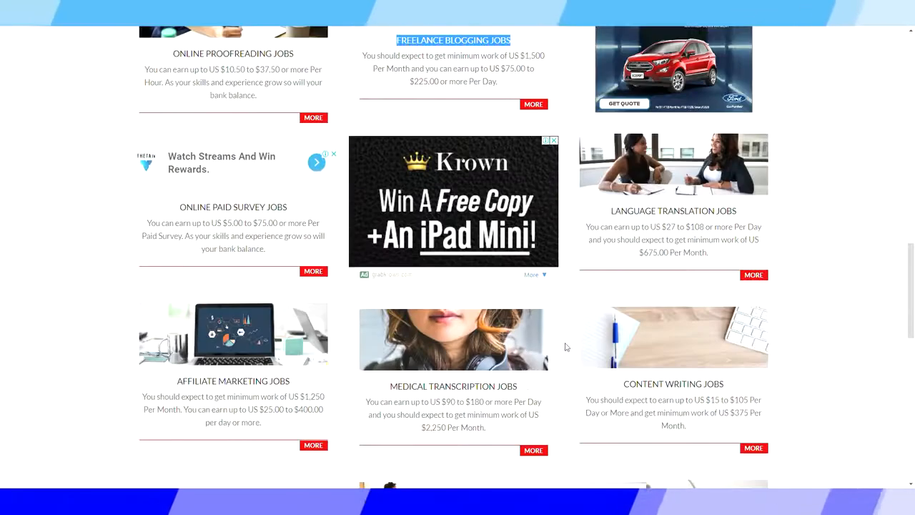
scroll("down", 3)
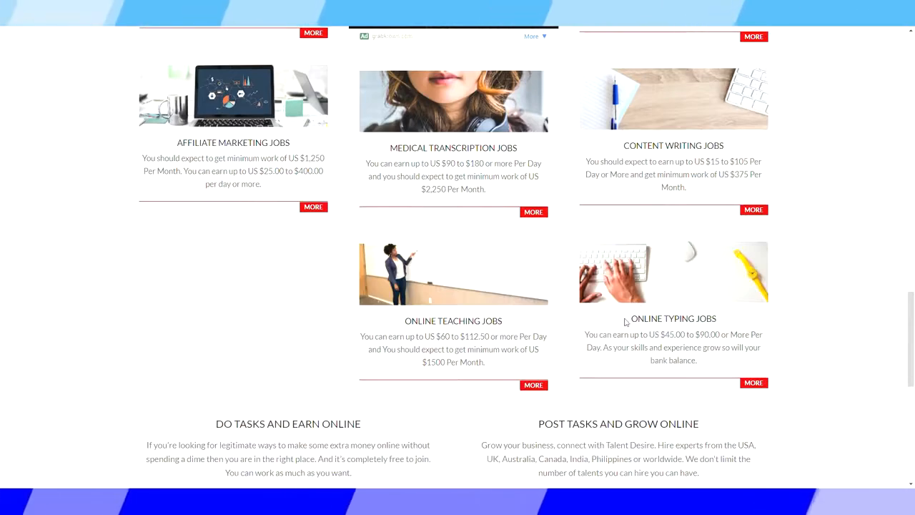
double_click(673, 318)
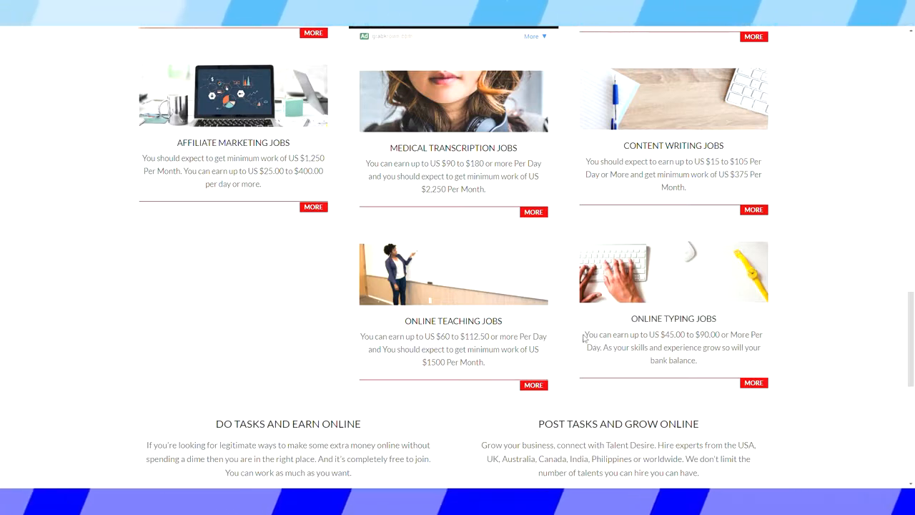
left_click_drag(583, 334, 696, 360)
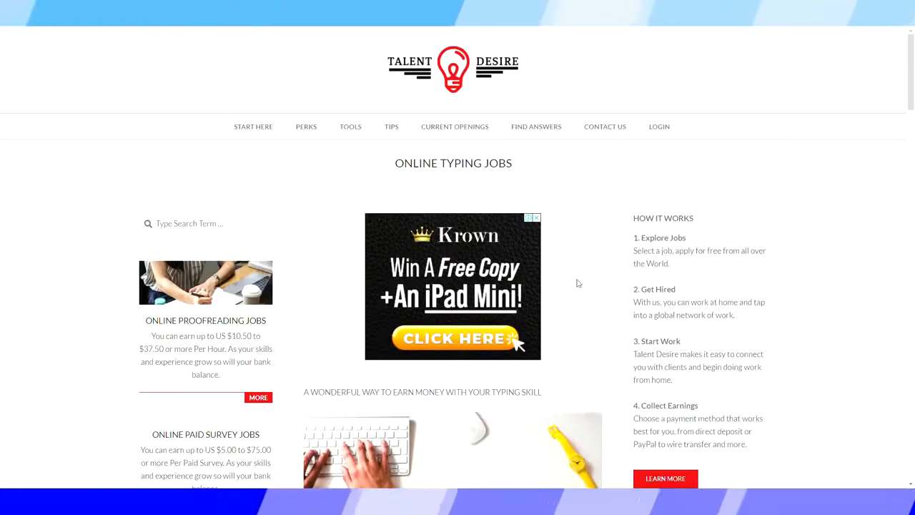
scroll("down", 3)
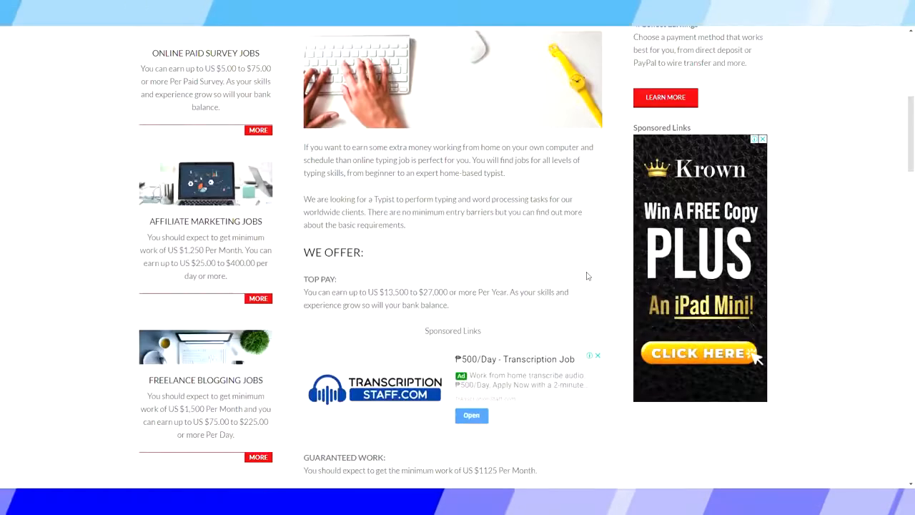
scroll("down", 3)
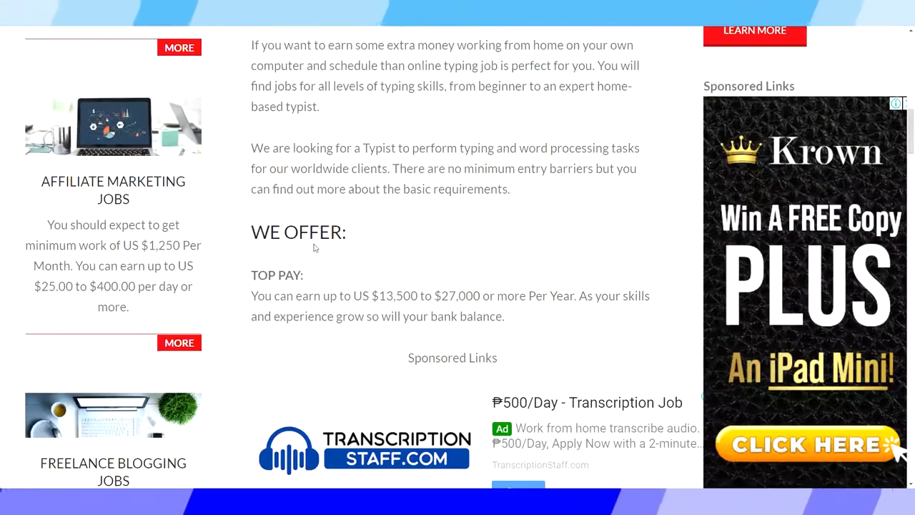
left_click_drag(250, 295, 504, 315)
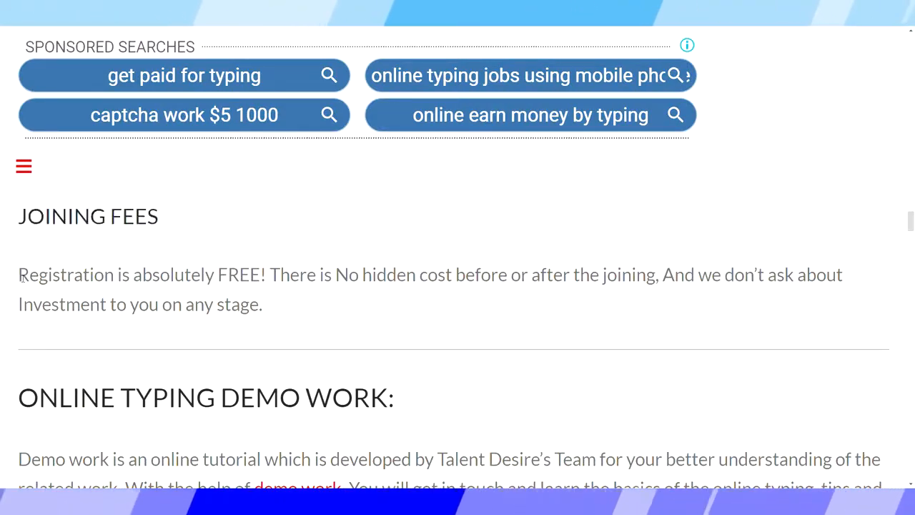
left_click_drag(18, 275, 483, 275)
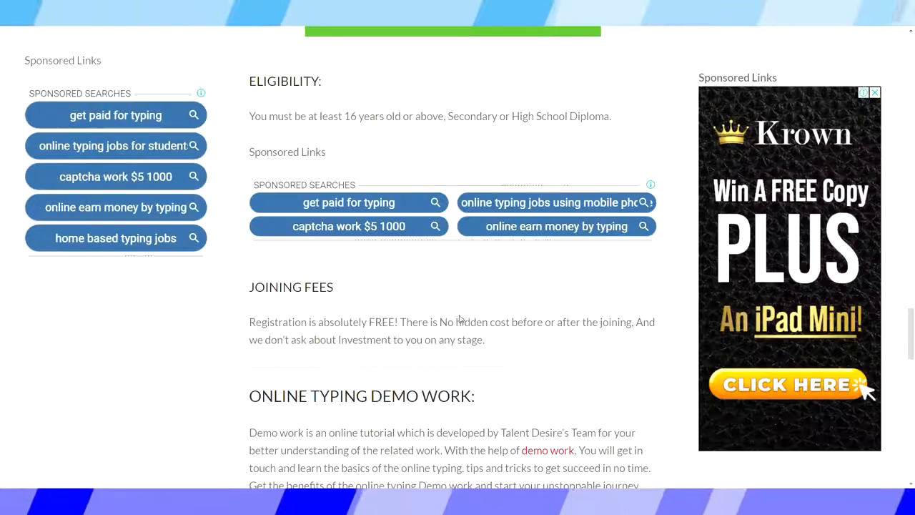
mouse_move(520, 300)
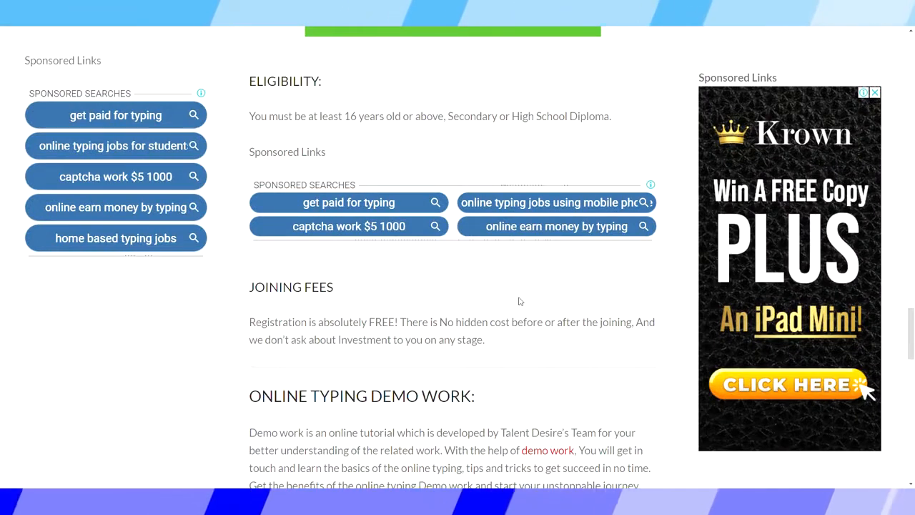
scroll("down", 3)
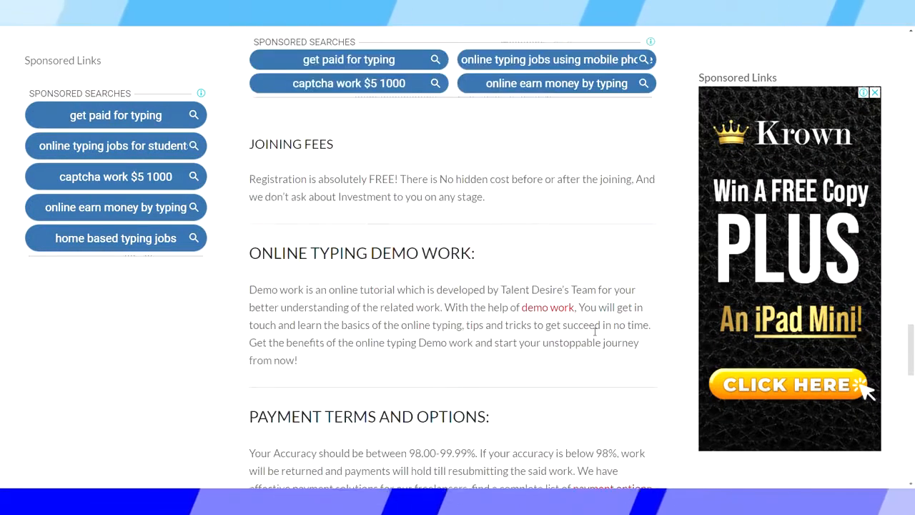
scroll("down", 3)
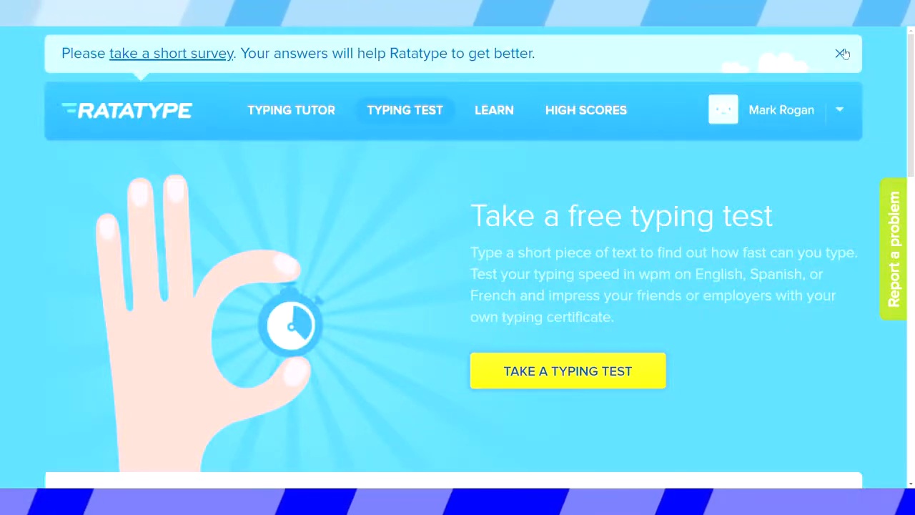
- Dismiss the survey banner, start a new Ratatype typing test and clear the get-ready popup
left_click(841, 53)
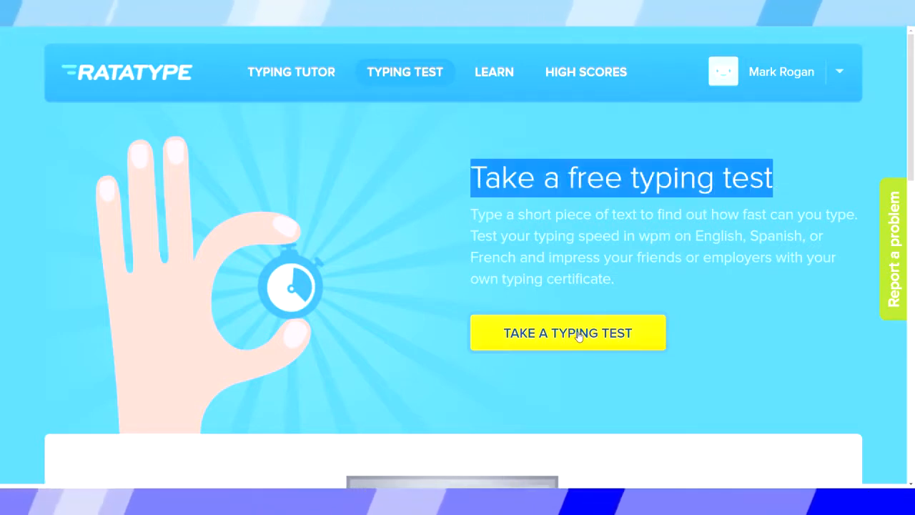
left_click(567, 332)
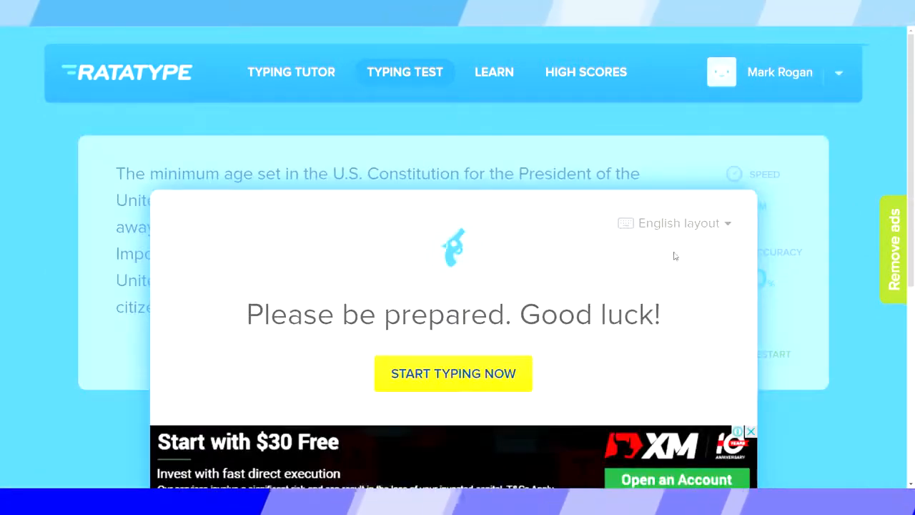
mouse_move(453, 372)
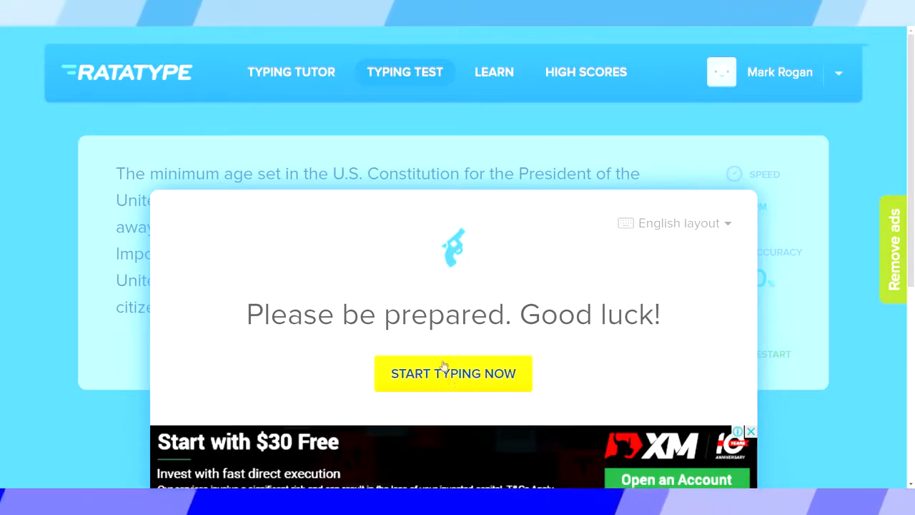
left_click(452, 373)
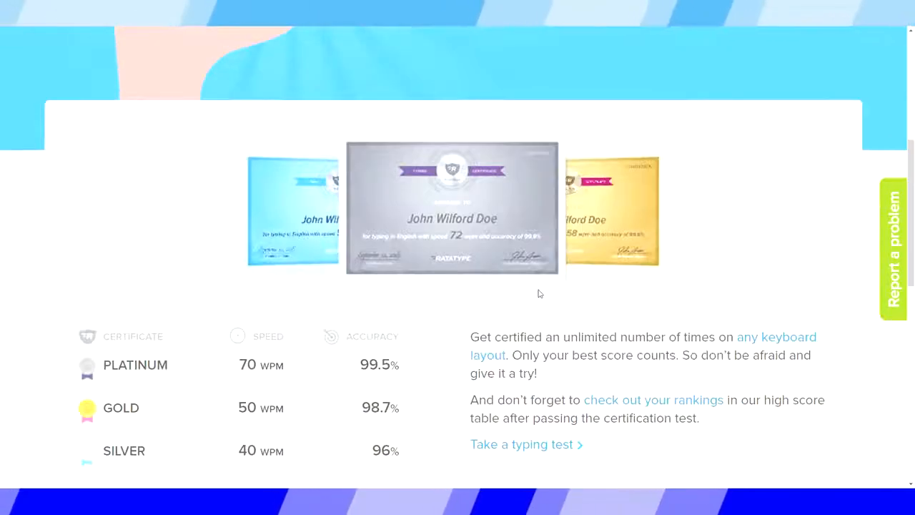
- Review the certificate levels (Platinum 70, Gold 50, Silver 40 WPM) and Talent Desire's accuracy terms
scroll("up", 3)
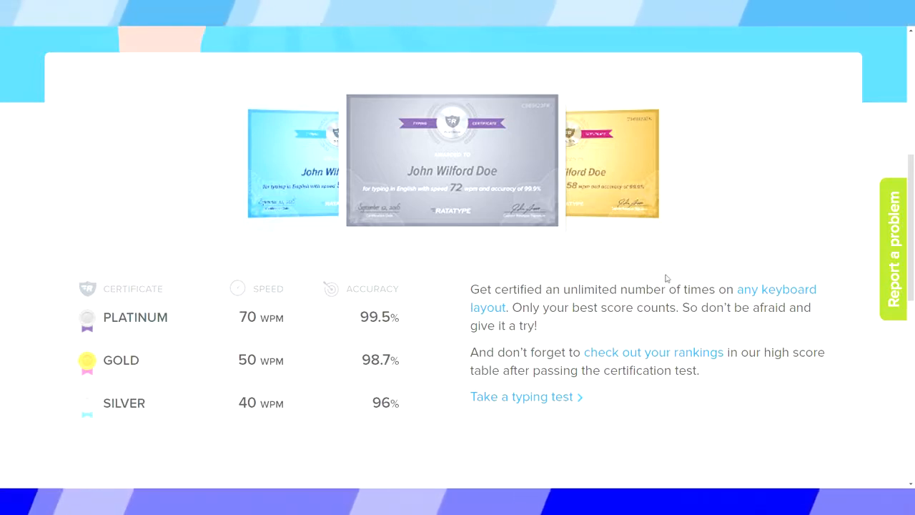
mouse_move(679, 279)
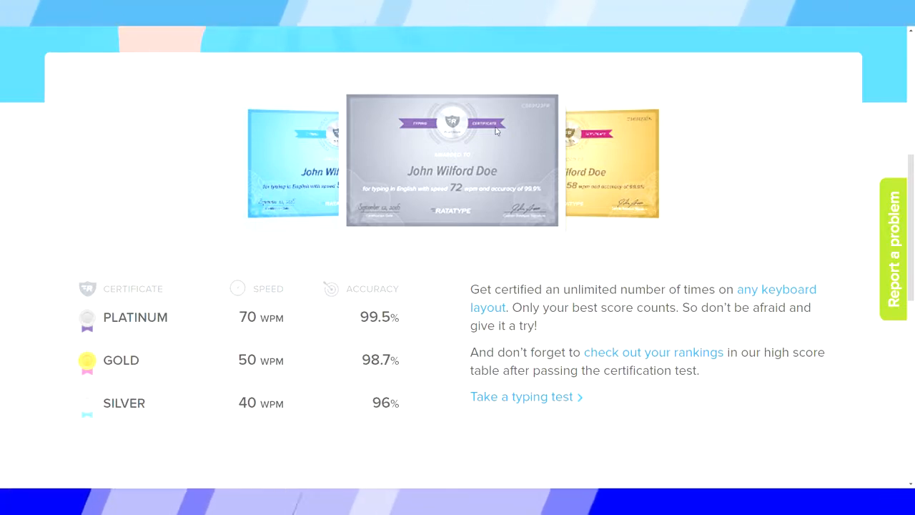
mouse_move(590, 141)
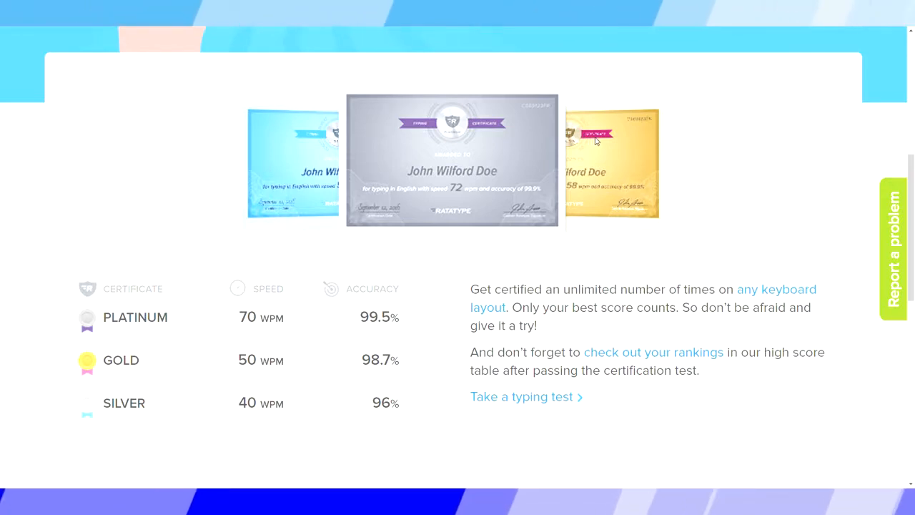
mouse_move(656, 143)
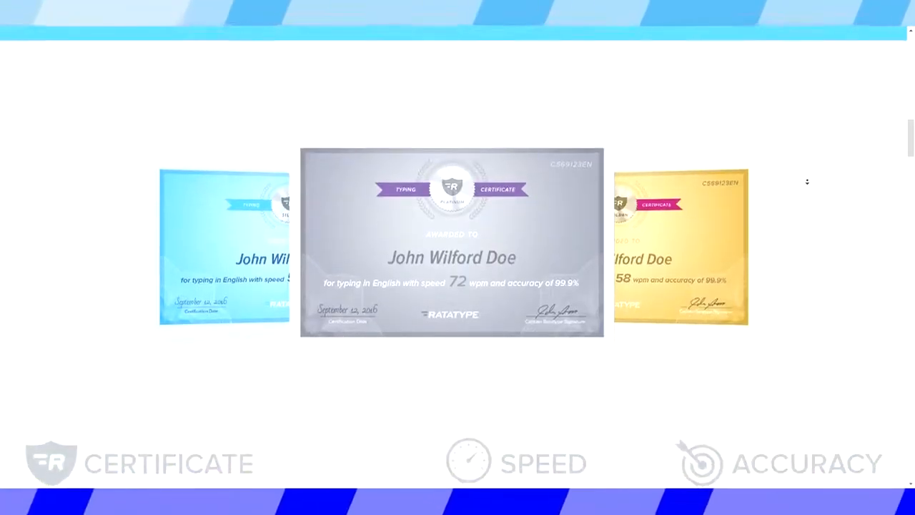
scroll("down", 3)
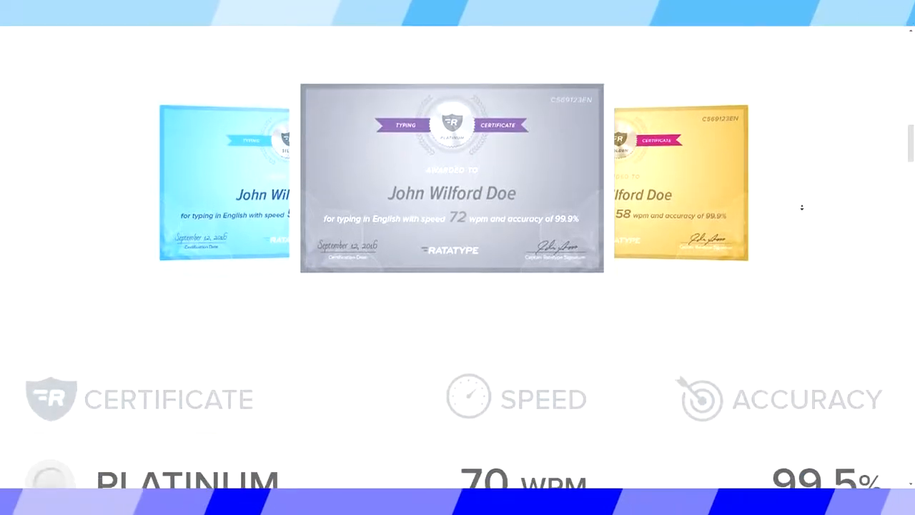
scroll("down", 3)
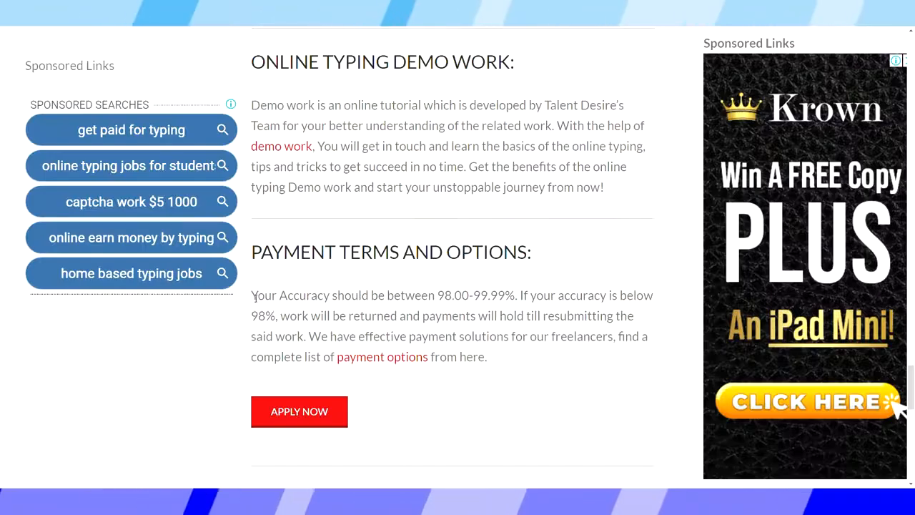
left_click_drag(252, 295, 516, 295)
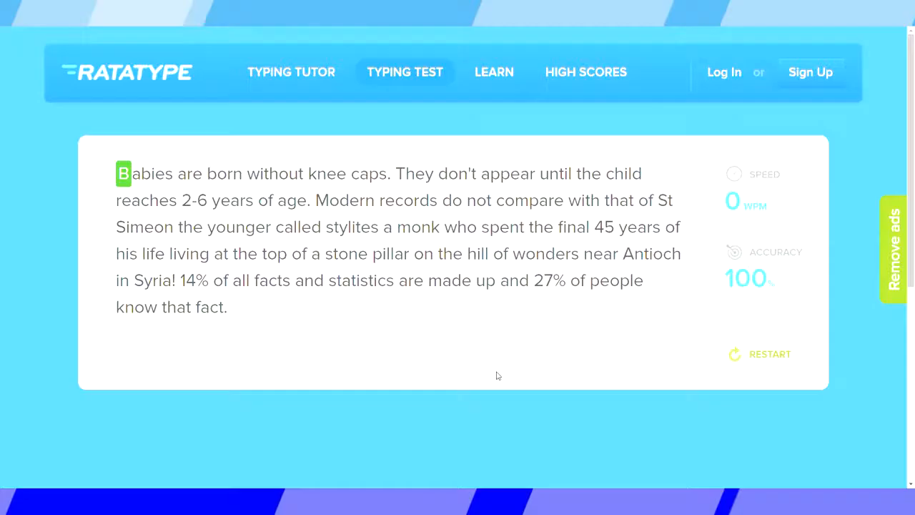
- Type the knee-caps passage for 67.2 WPM at 99.4% accuracy and claim the certificate
type("Babies are born without knee caps. They don't appear until the child reaches 2-6")
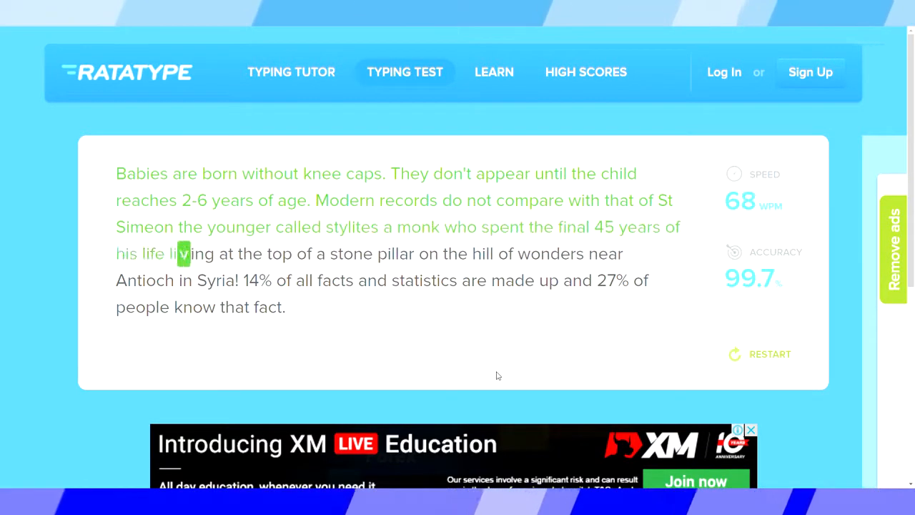
type("living at the top of a stone pillar on the hill of wonders near Antioch in Syria")
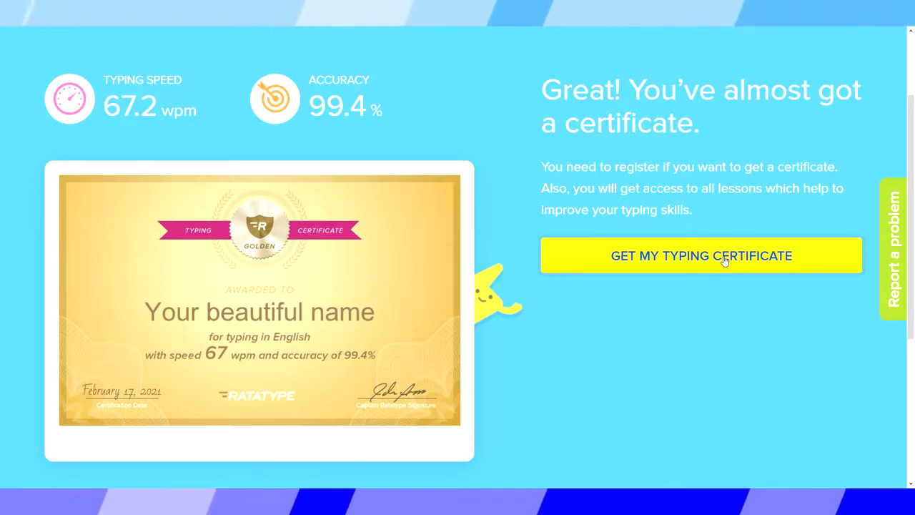
left_click(700, 255)
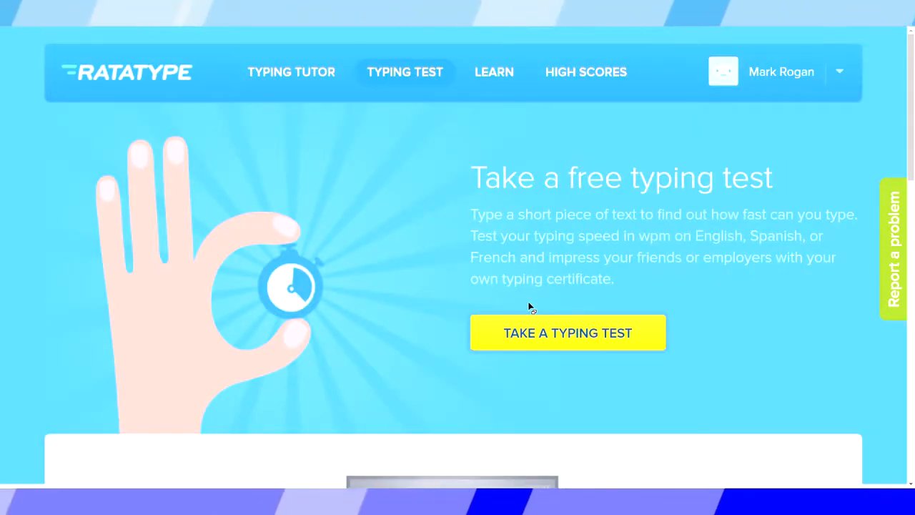
mouse_move(404, 72)
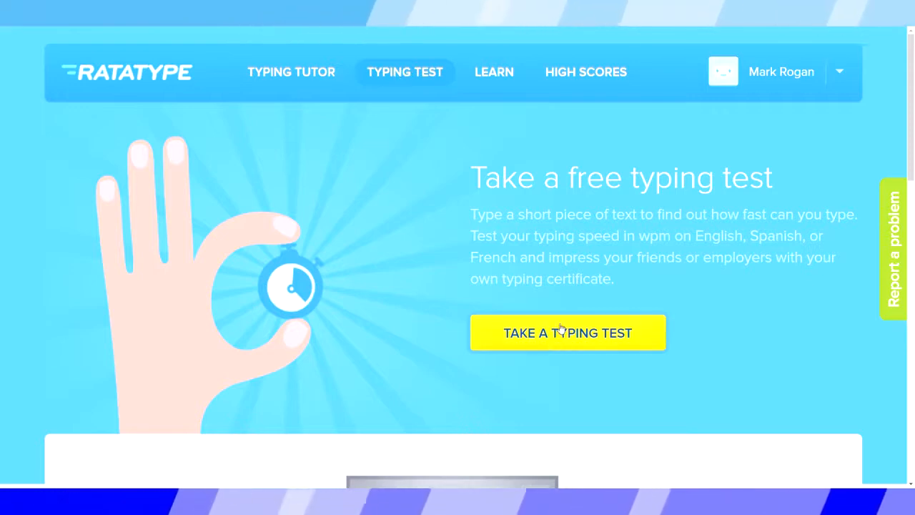
left_click(568, 332)
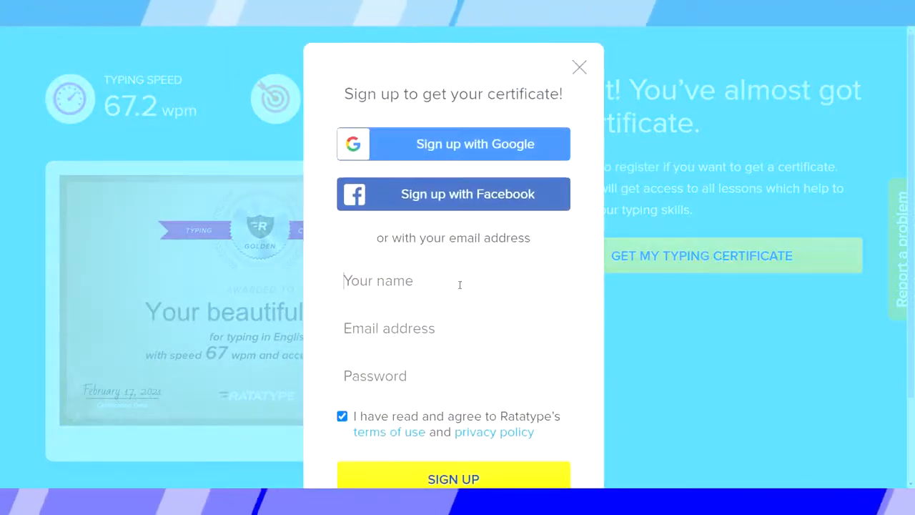
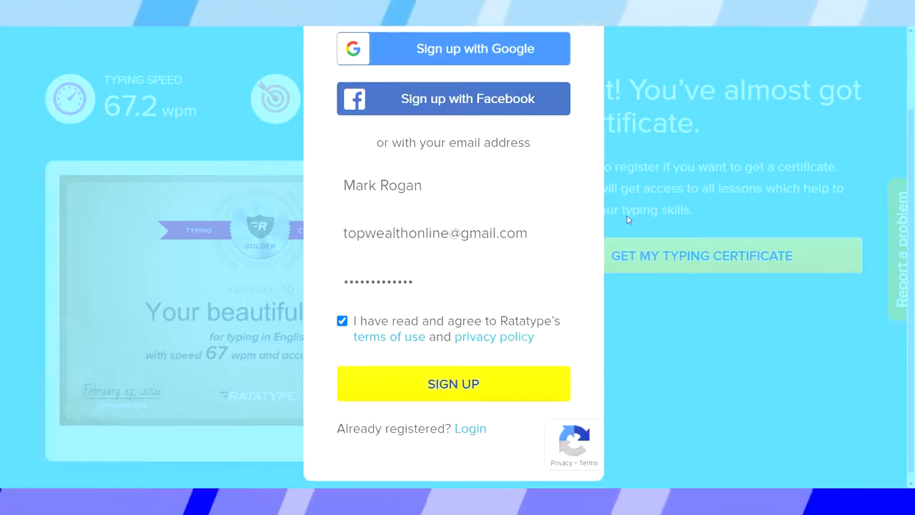
left_click(453, 383)
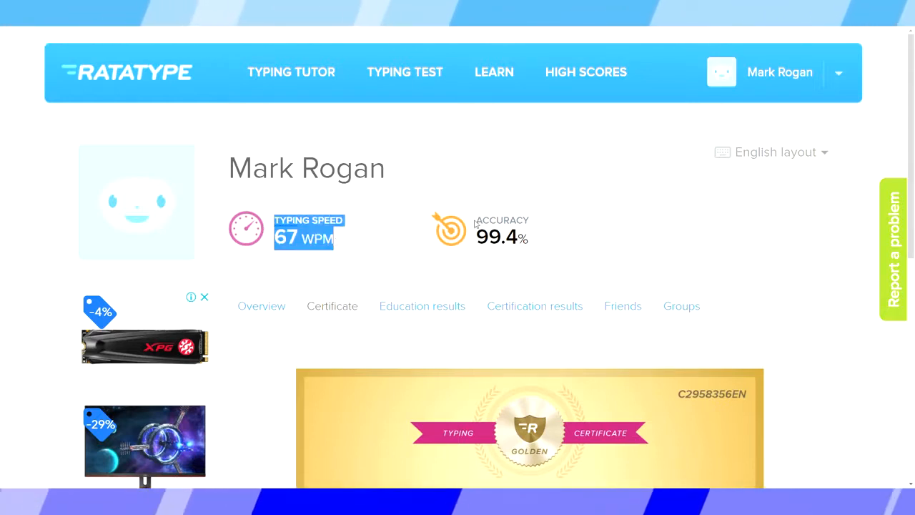
- Scroll the certificate page down to the Print and share options below the golden certificate
scroll("down", 3)
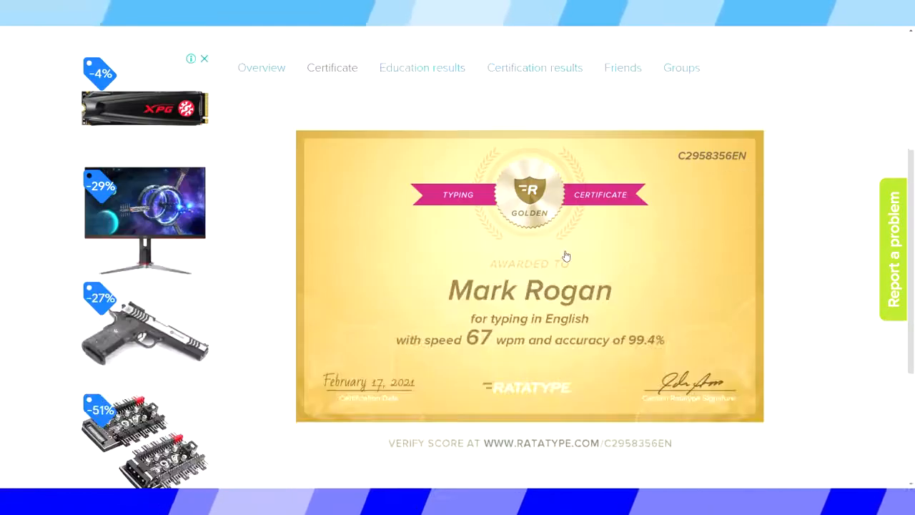
mouse_move(460, 268)
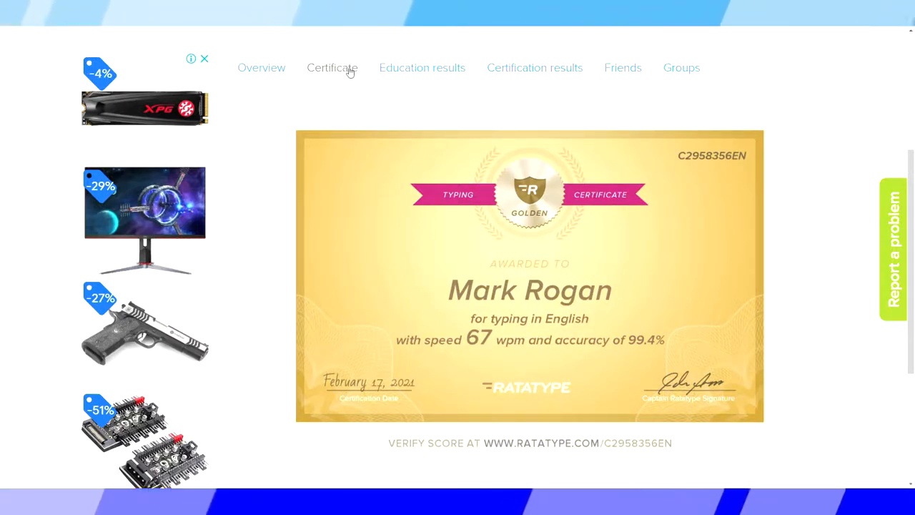
mouse_move(350, 85)
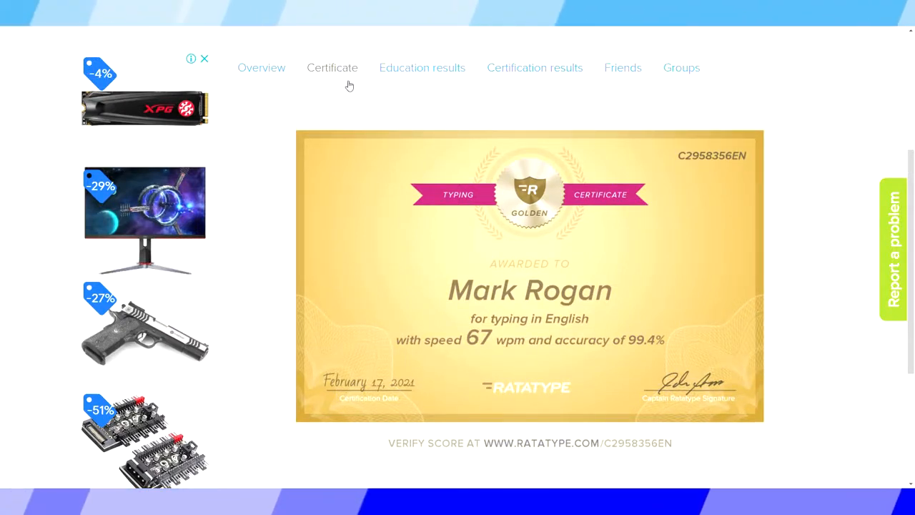
mouse_move(508, 293)
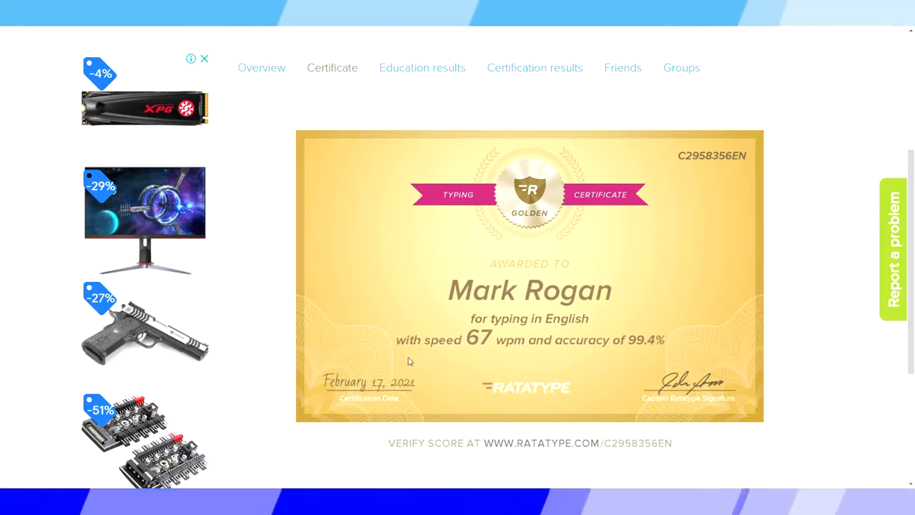
mouse_move(604, 352)
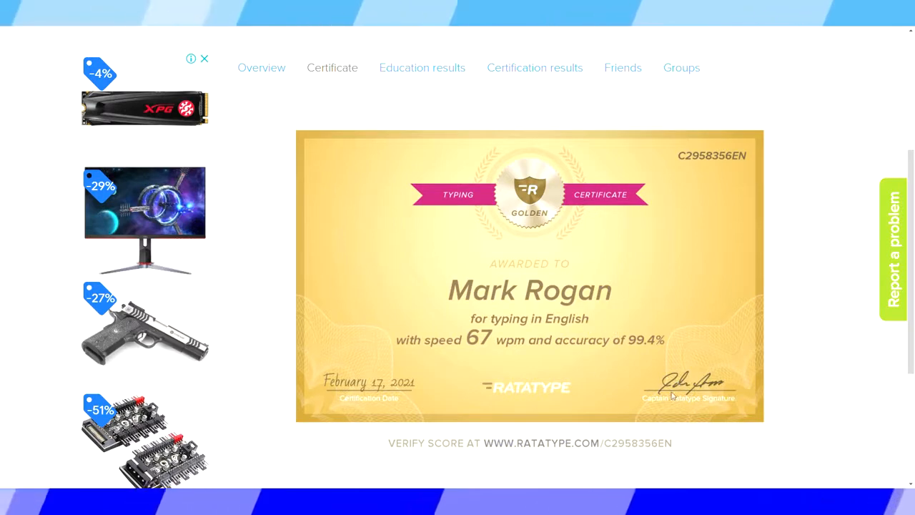
mouse_move(791, 317)
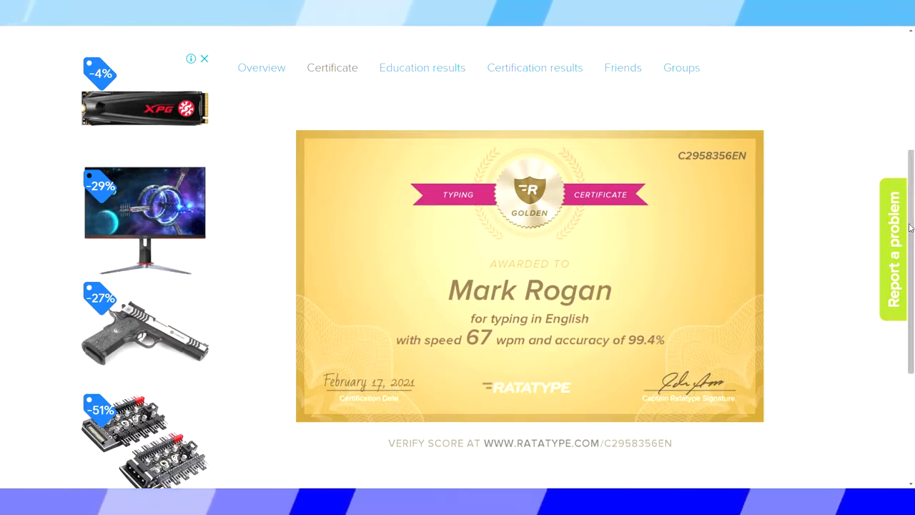
mouse_move(906, 236)
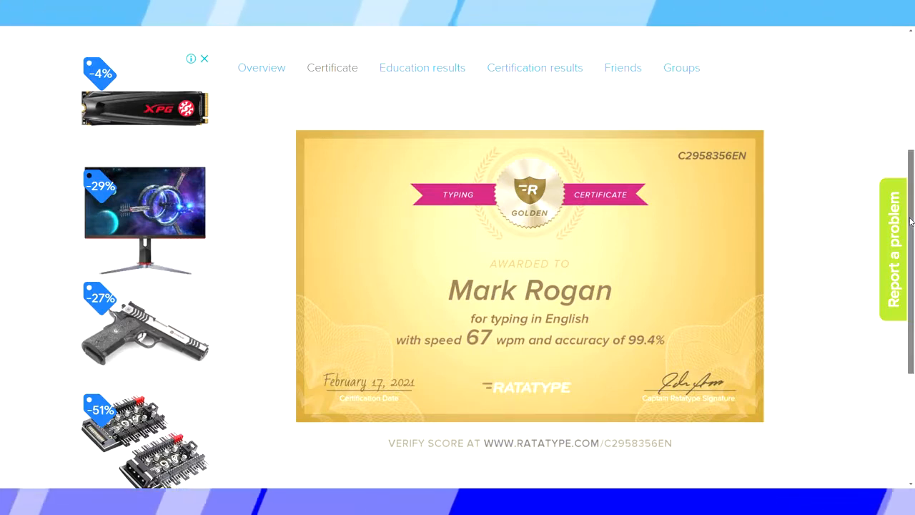
scroll("down", 3)
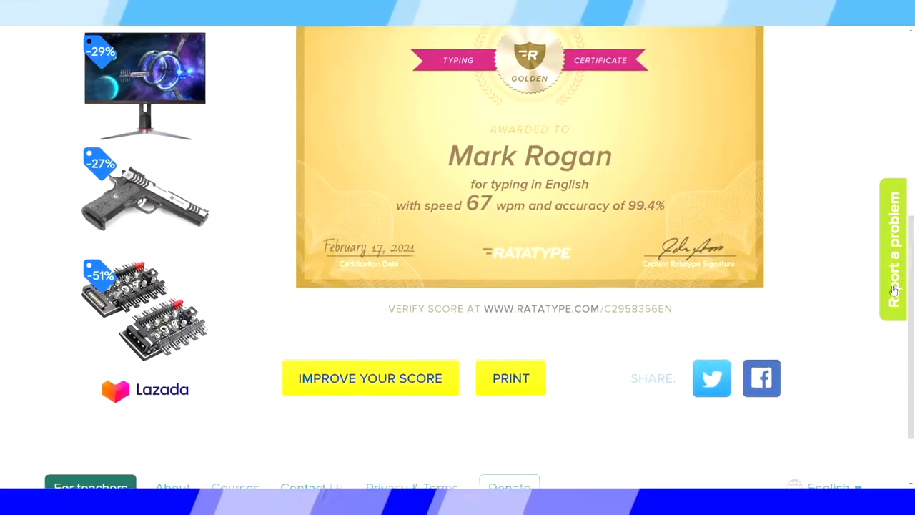
- Print the golden certificate with the destination set to Save as PDF, and save it
left_click(510, 377)
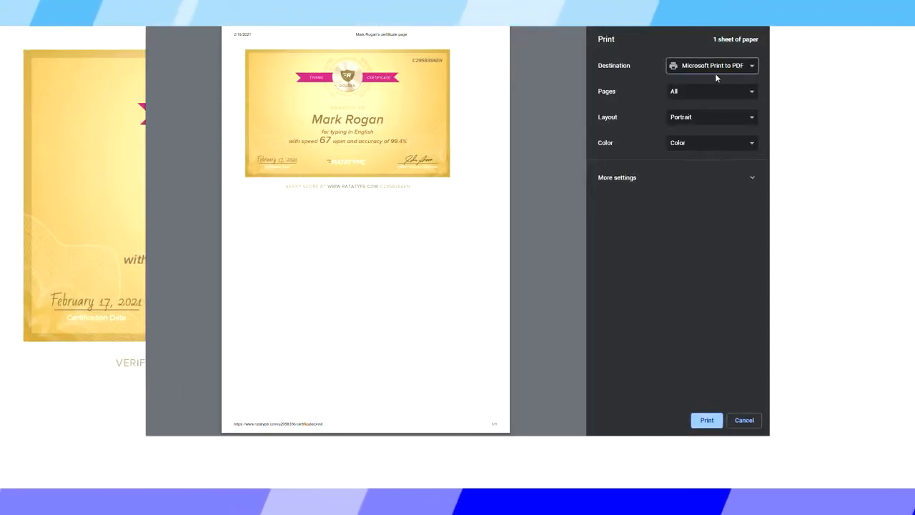
left_click(711, 65)
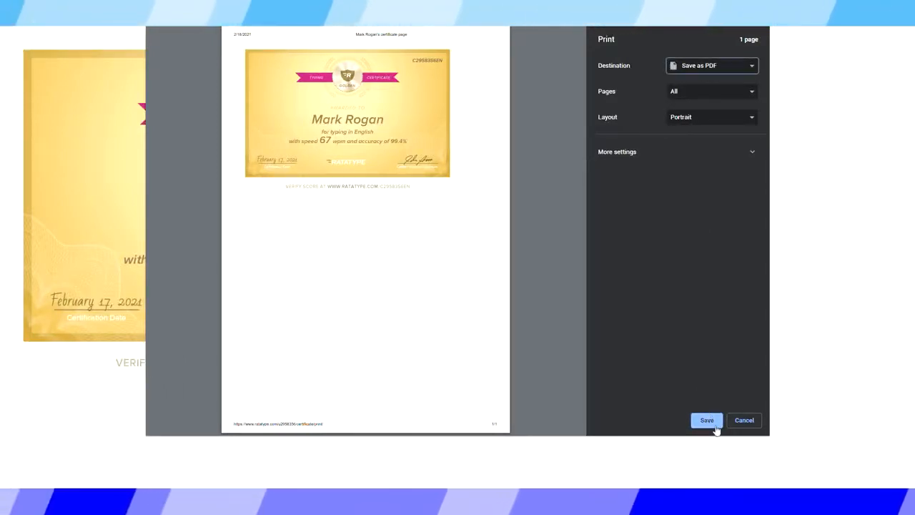
left_click(706, 419)
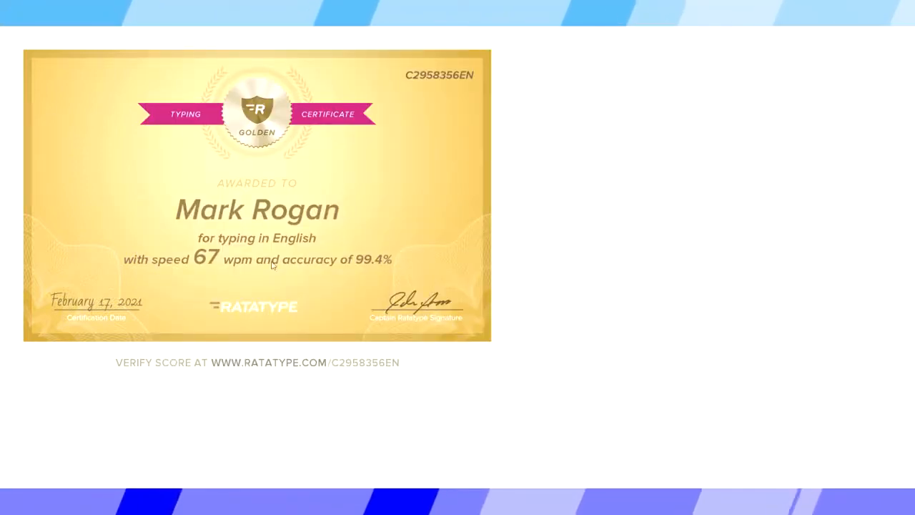
mouse_move(555, 157)
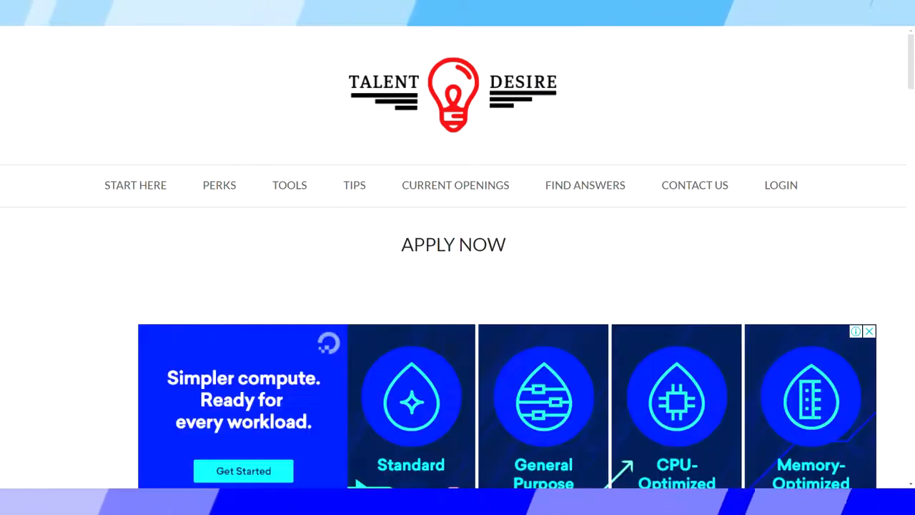
- Scroll down the work-at-home application page to the fill-in-your-details form section
scroll("down", 3)
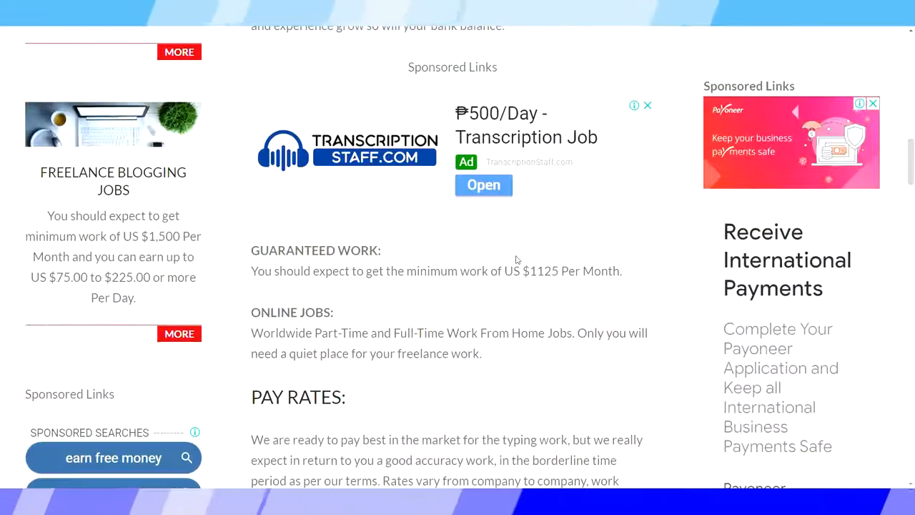
scroll("down", 3)
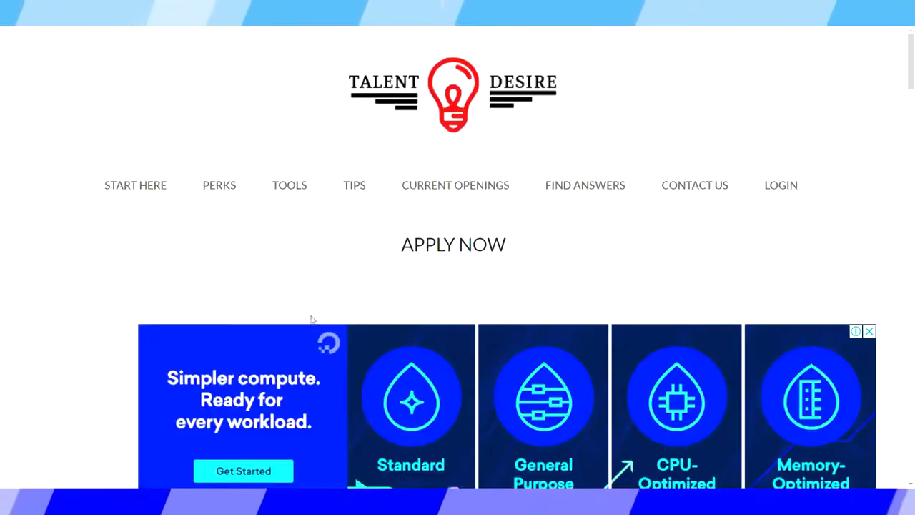
scroll("down", 3)
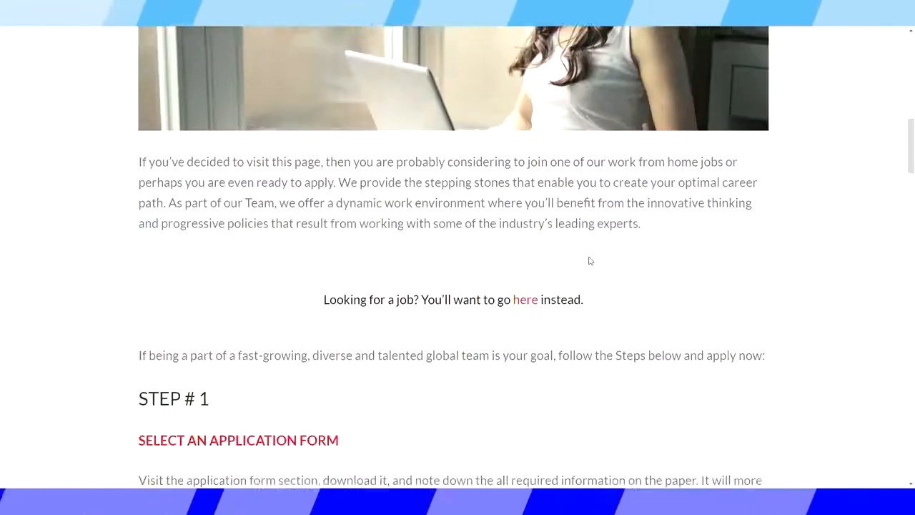
scroll("down", 3)
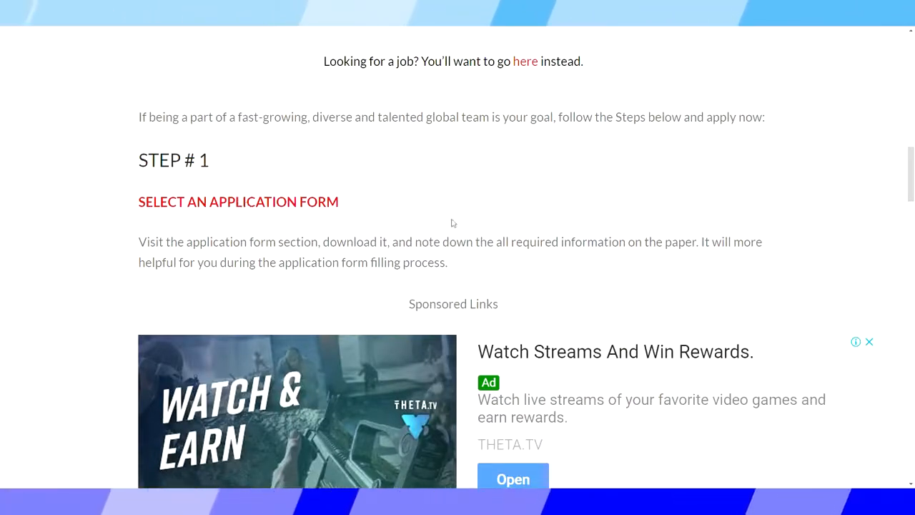
scroll("down", 3)
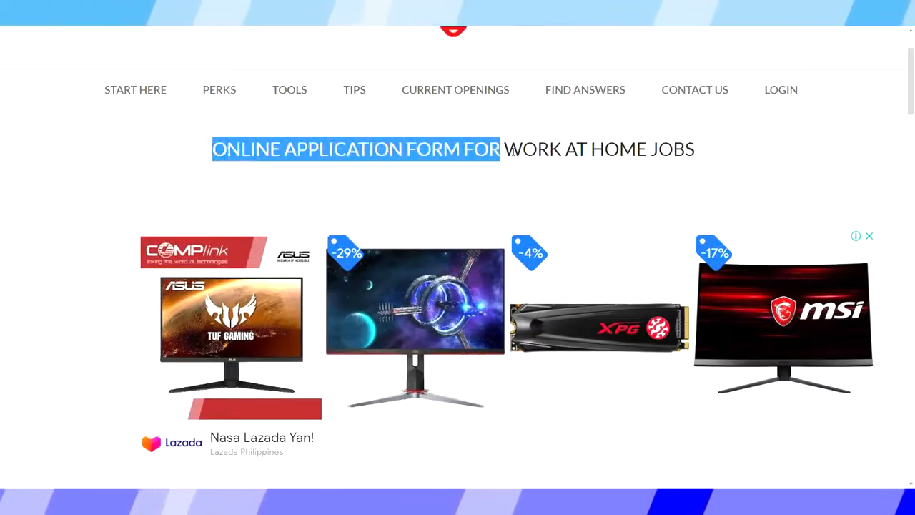
scroll("down", 3)
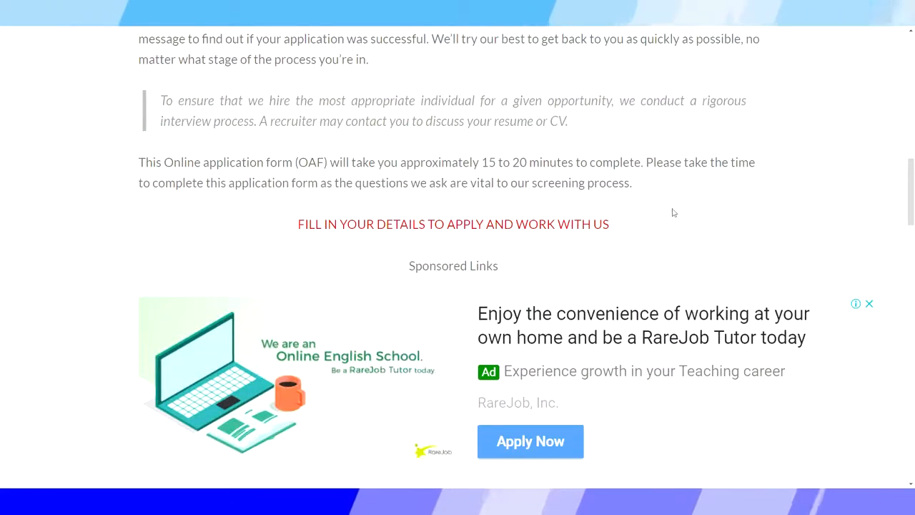
left_click_drag(297, 224, 485, 224)
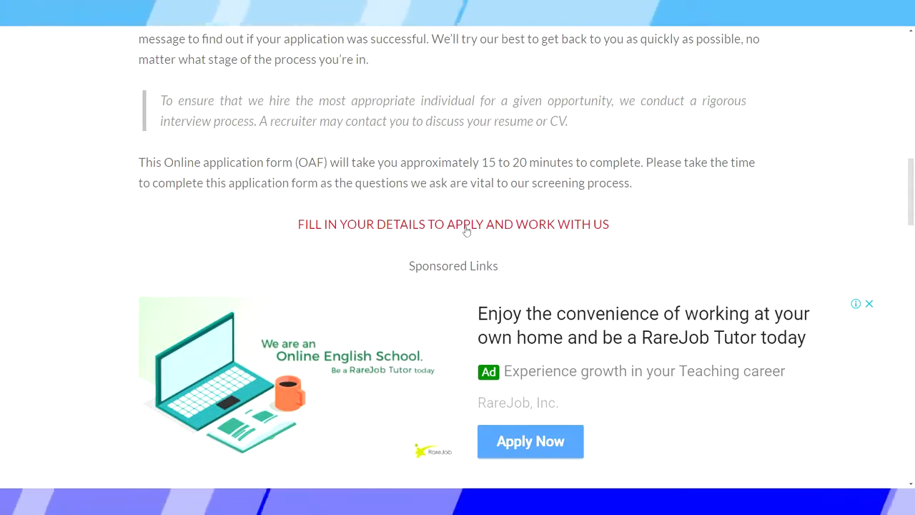
- Tick the privacy policy Accept checkbox on the application form
scroll("down", 3)
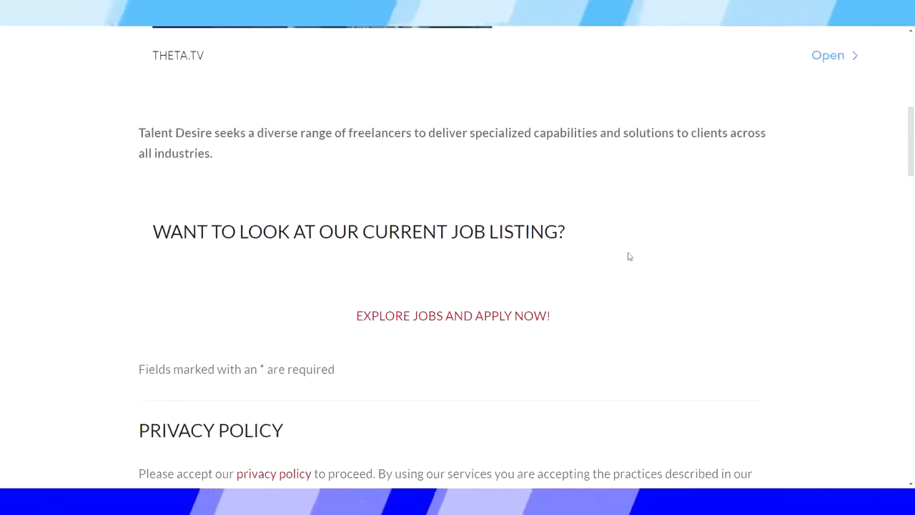
scroll("down", 3)
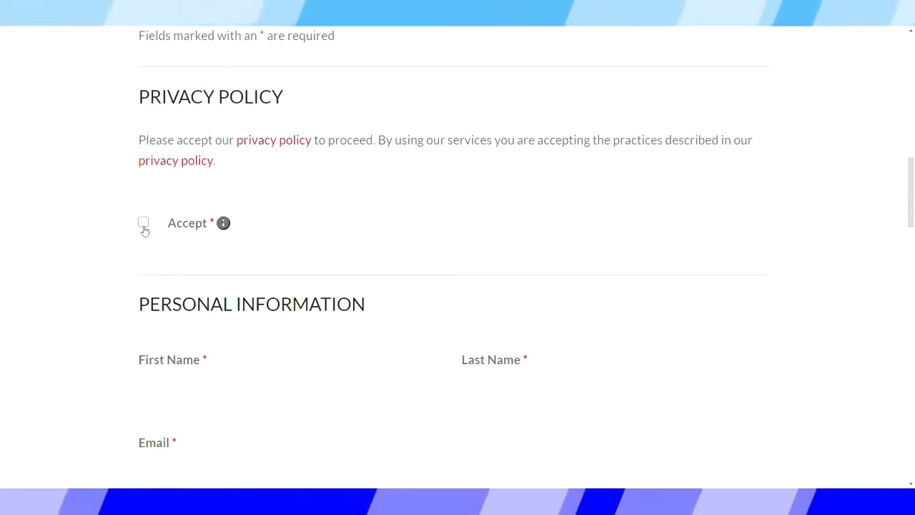
left_click(143, 221)
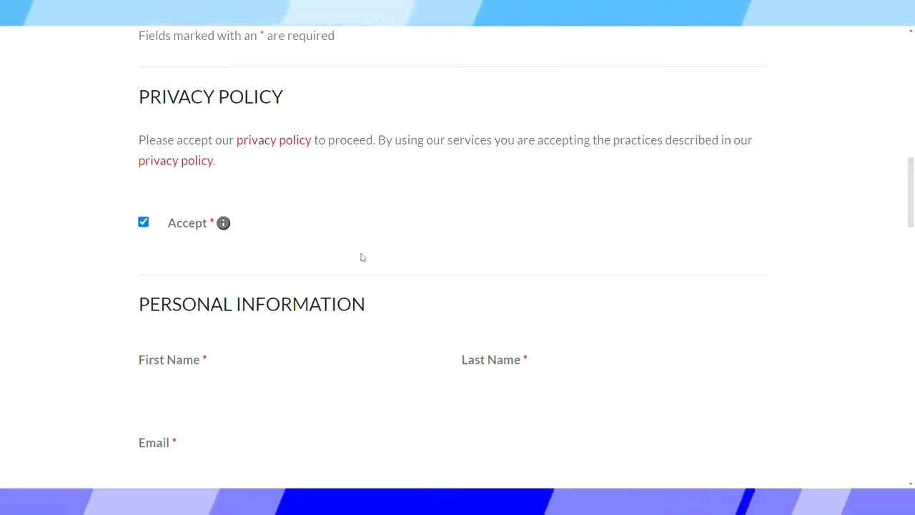
- Enter 'Professional Data Entry Specialist' as the preferred job title
scroll("down", 3)
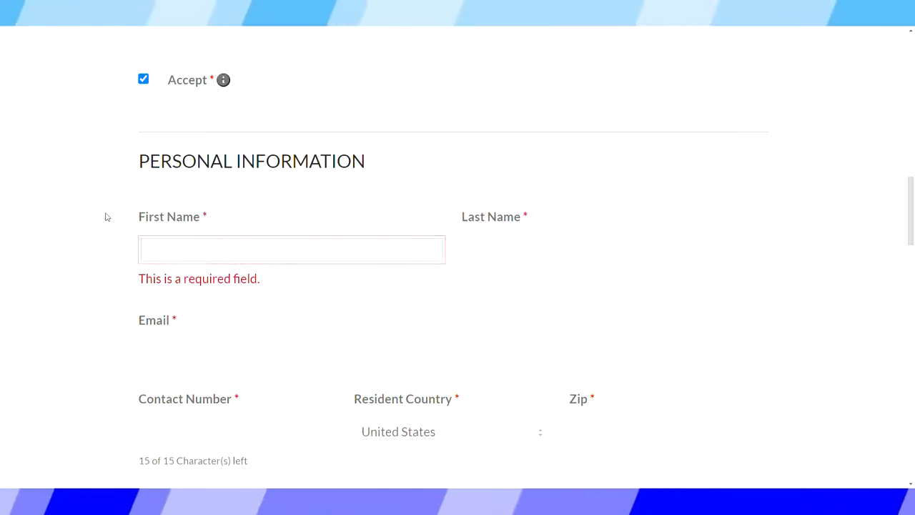
scroll("down", 3)
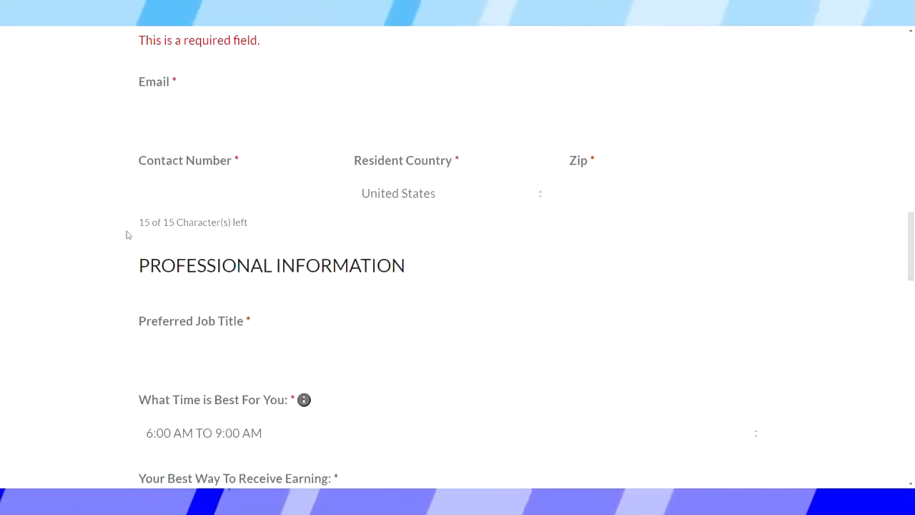
scroll("down", 3)
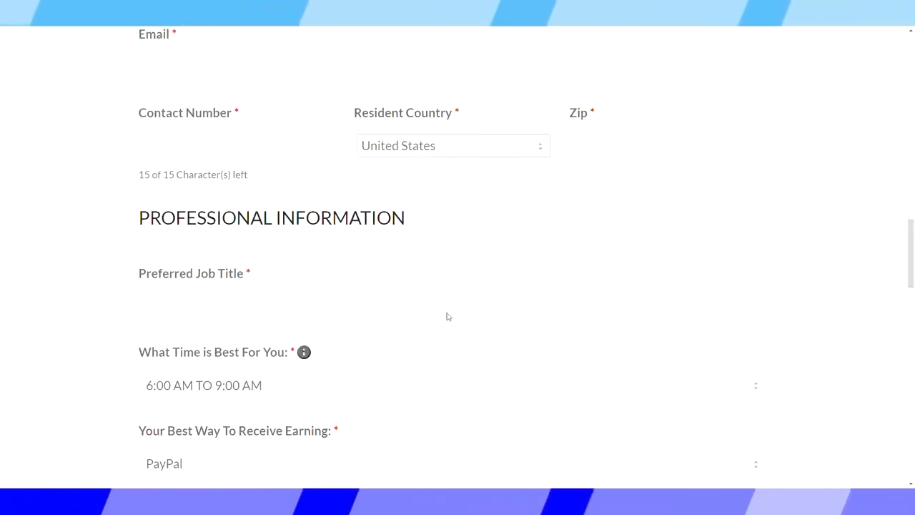
left_click(452, 306)
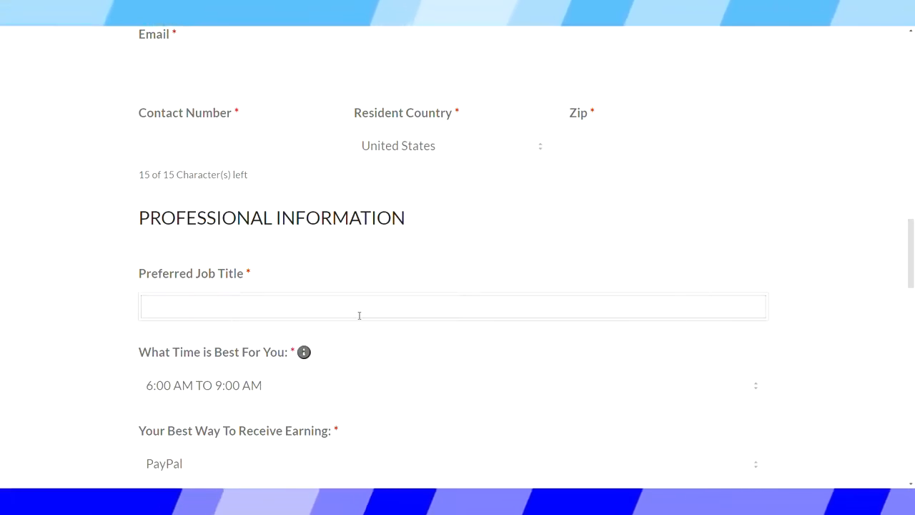
type("PRofessional Dzta")
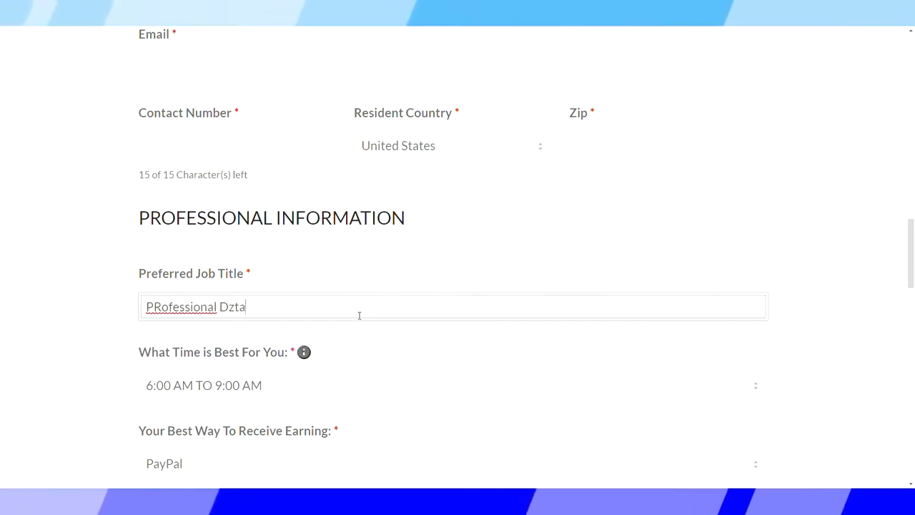
type("Data Entry")
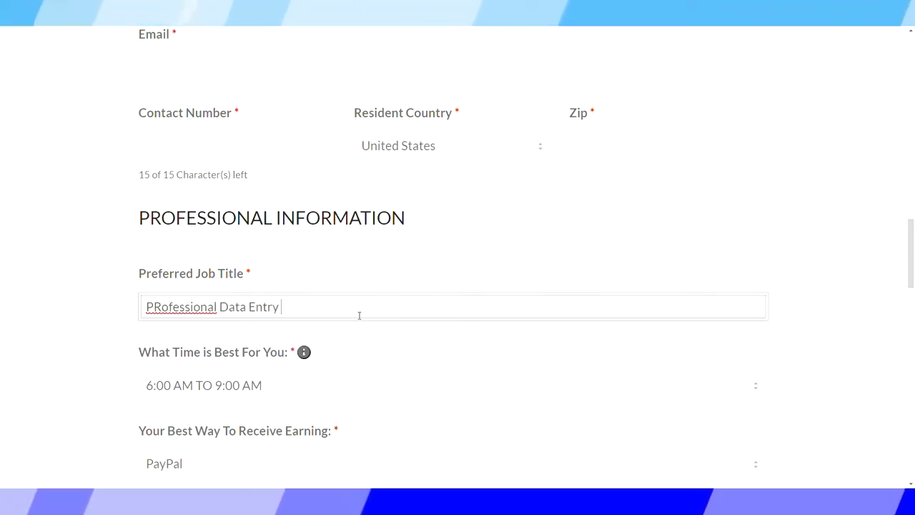
type("Sprecialist")
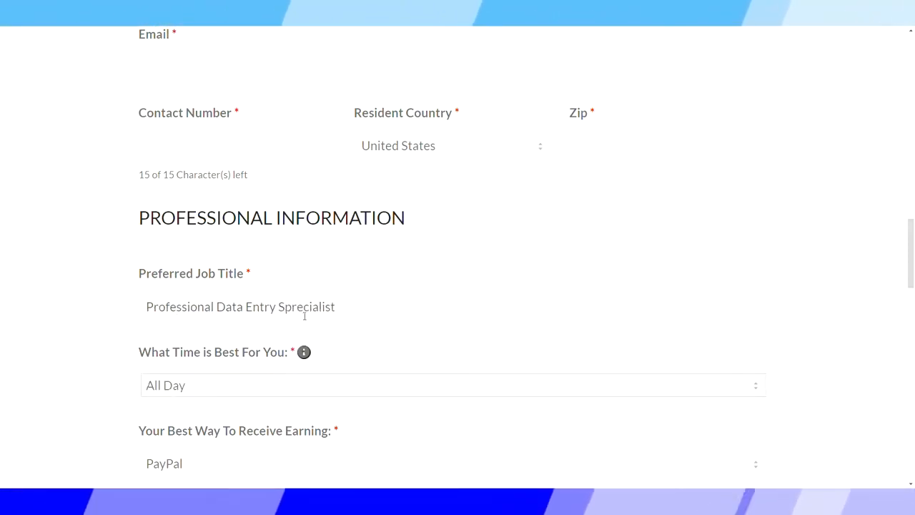
scroll("down", 3)
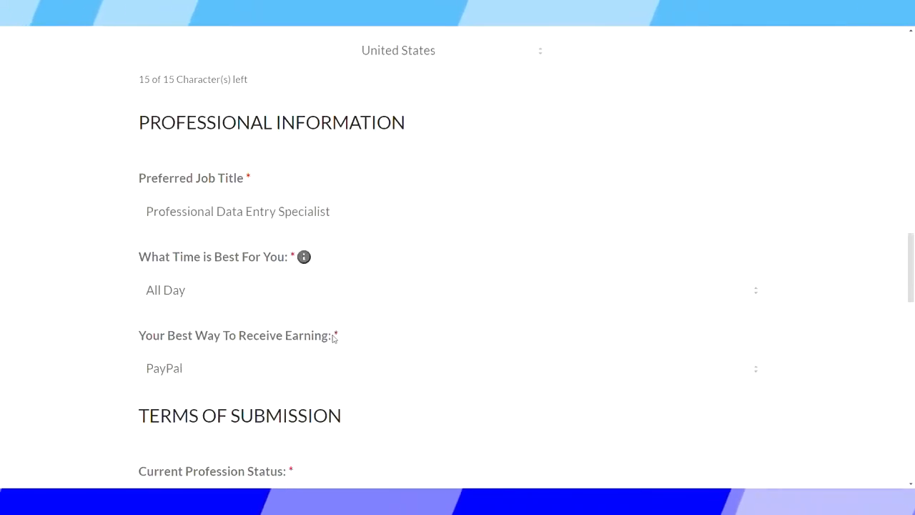
scroll("down", 3)
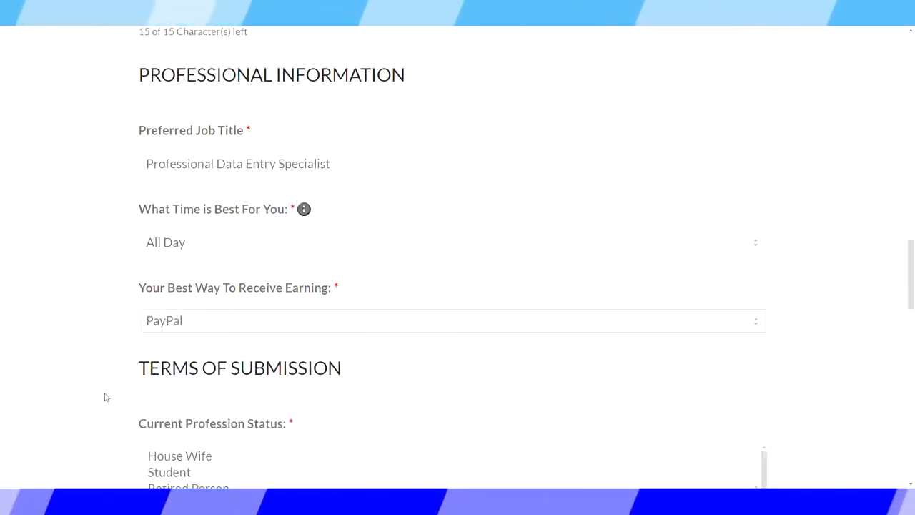
scroll("down", 3)
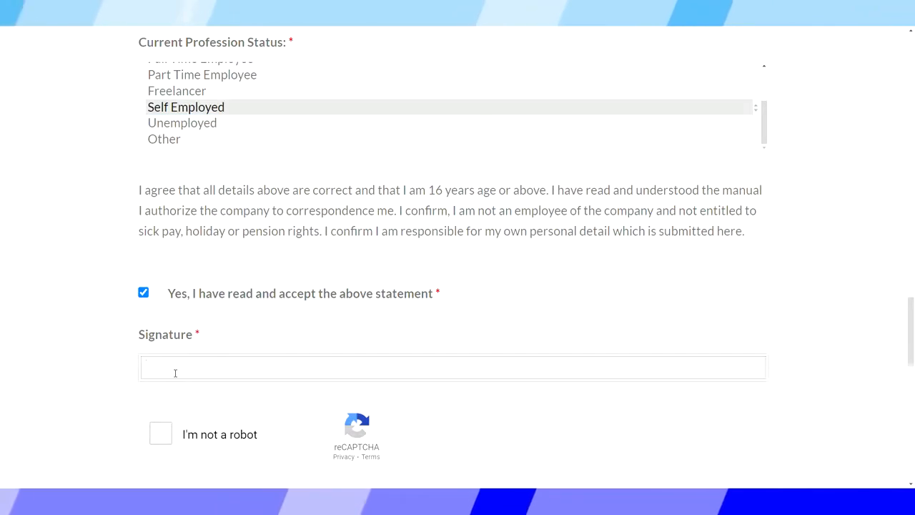
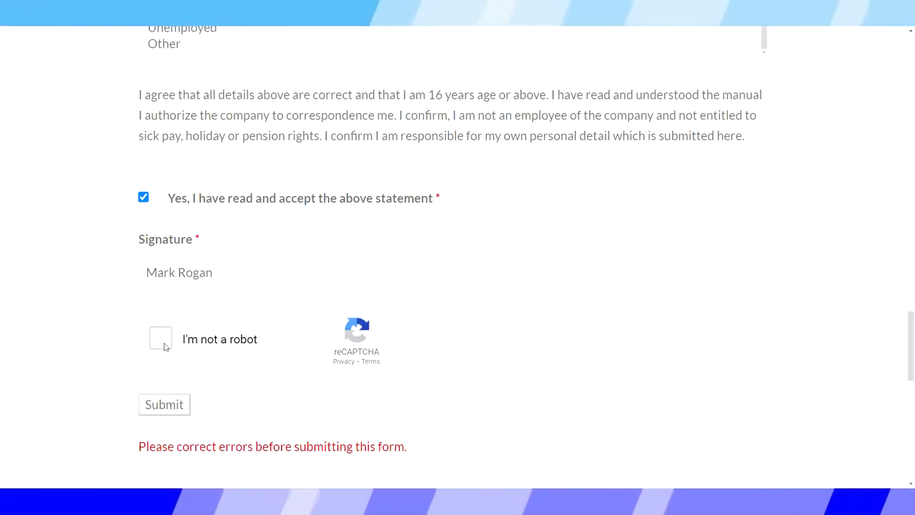
left_click(161, 338)
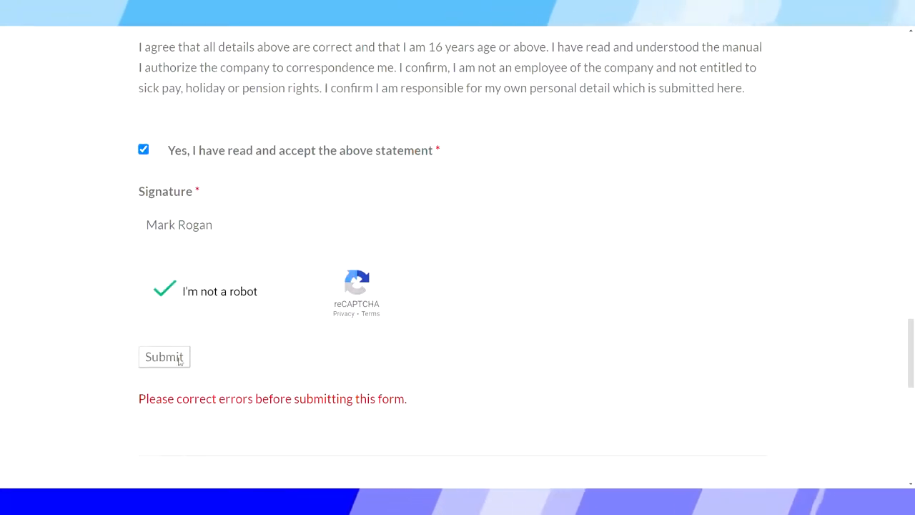
mouse_move(502, 370)
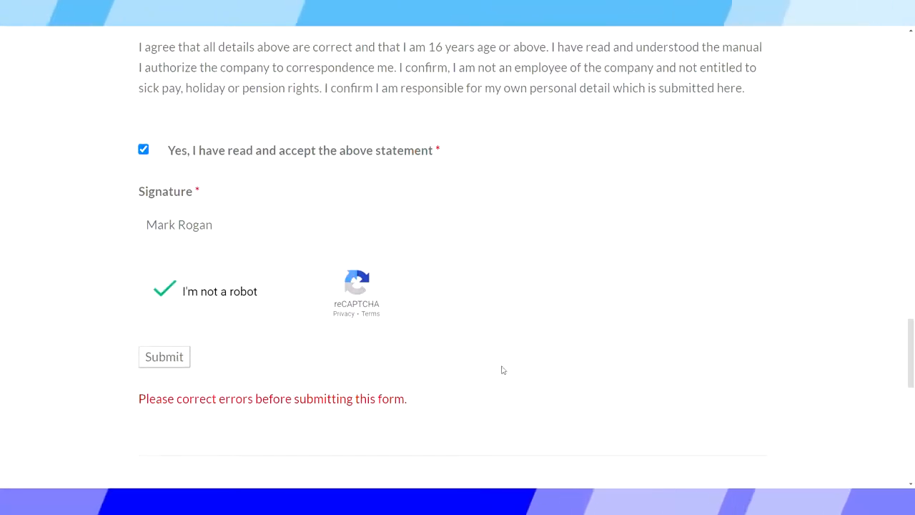